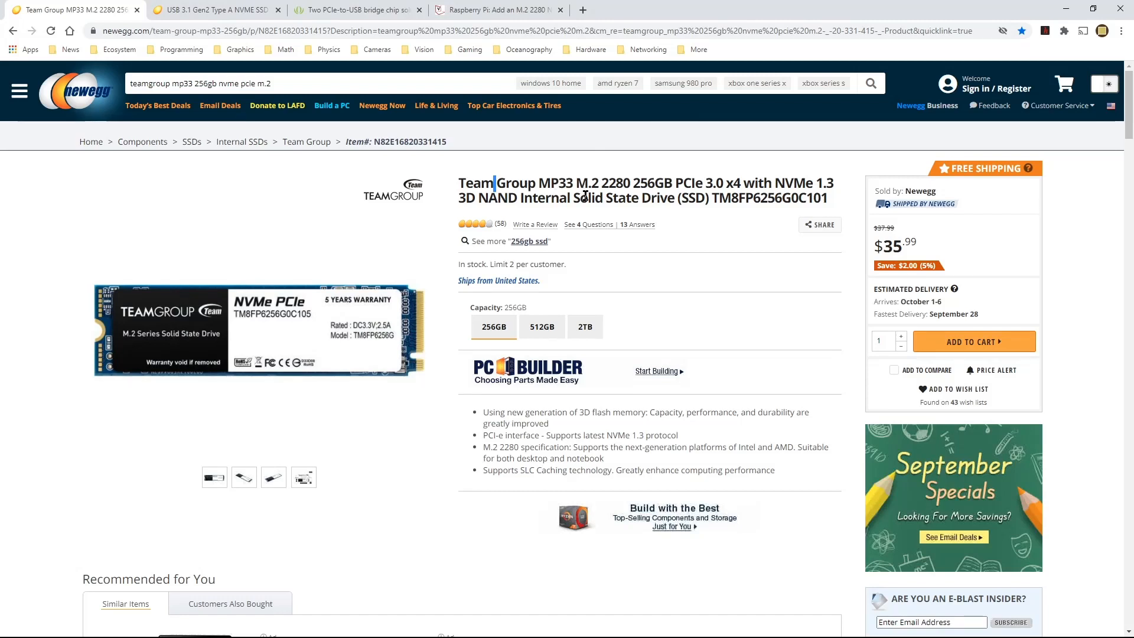
pyautogui.moveTo(601, 195)
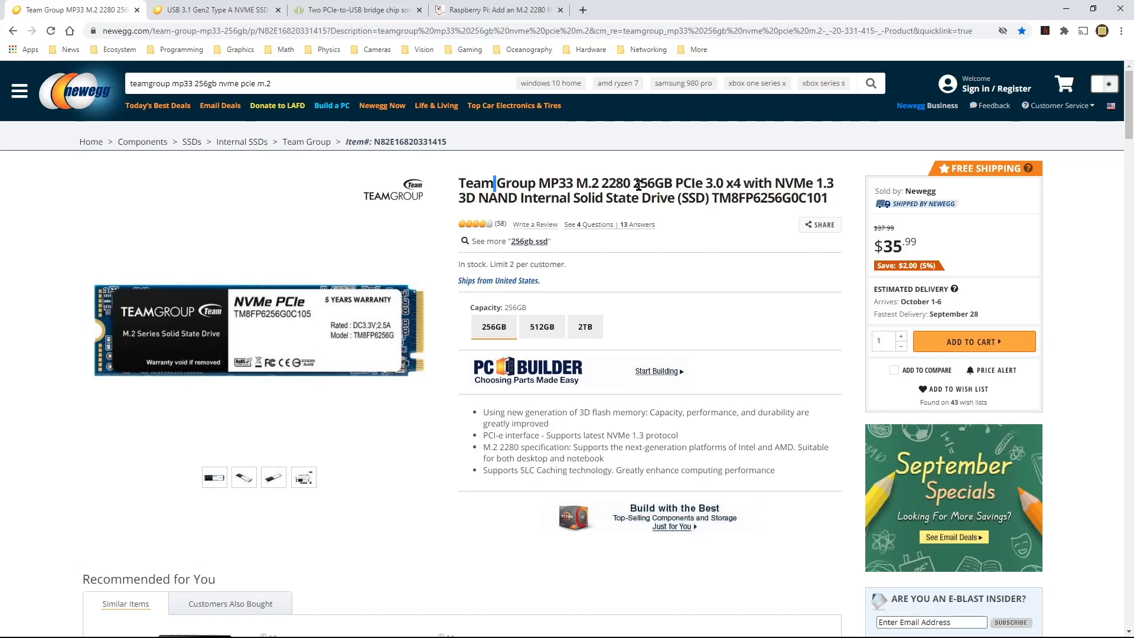
# Select the word '256GB' in the Team Group MP33 SSD product title
pyautogui.doubleClick(654, 183)
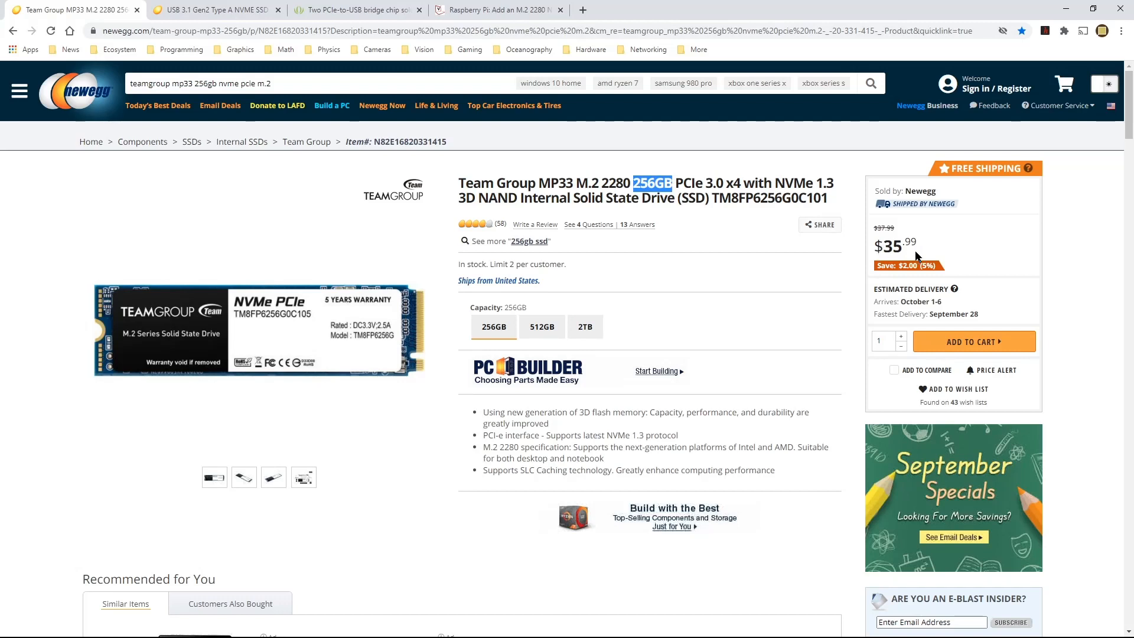
pyautogui.moveTo(645, 193)
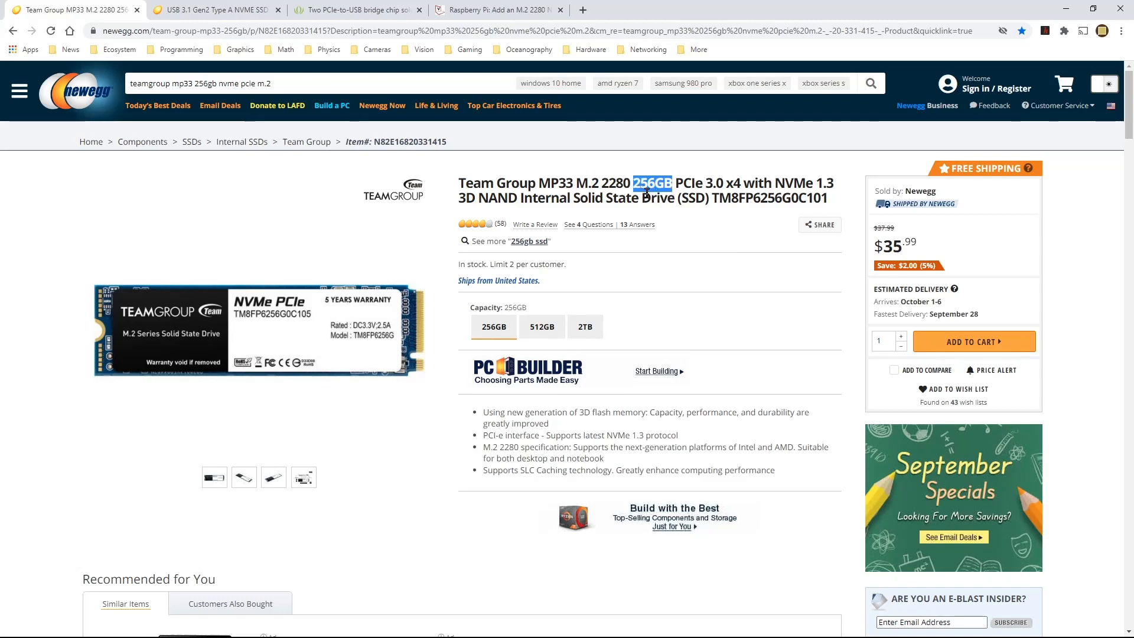
pyautogui.moveTo(737, 236)
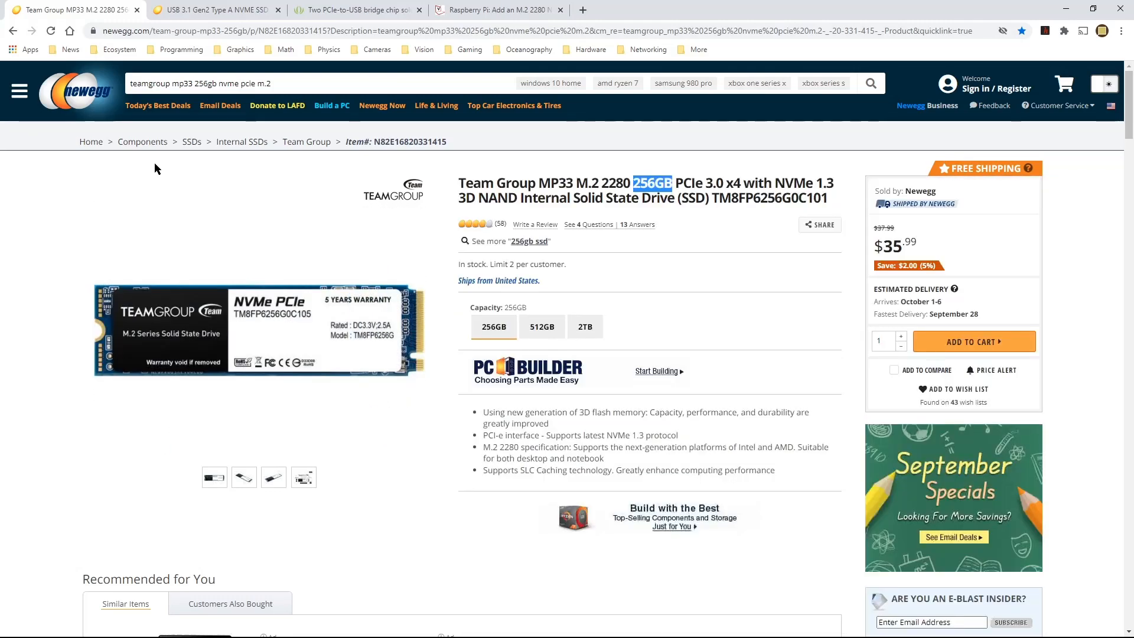
pyautogui.moveTo(123, 205)
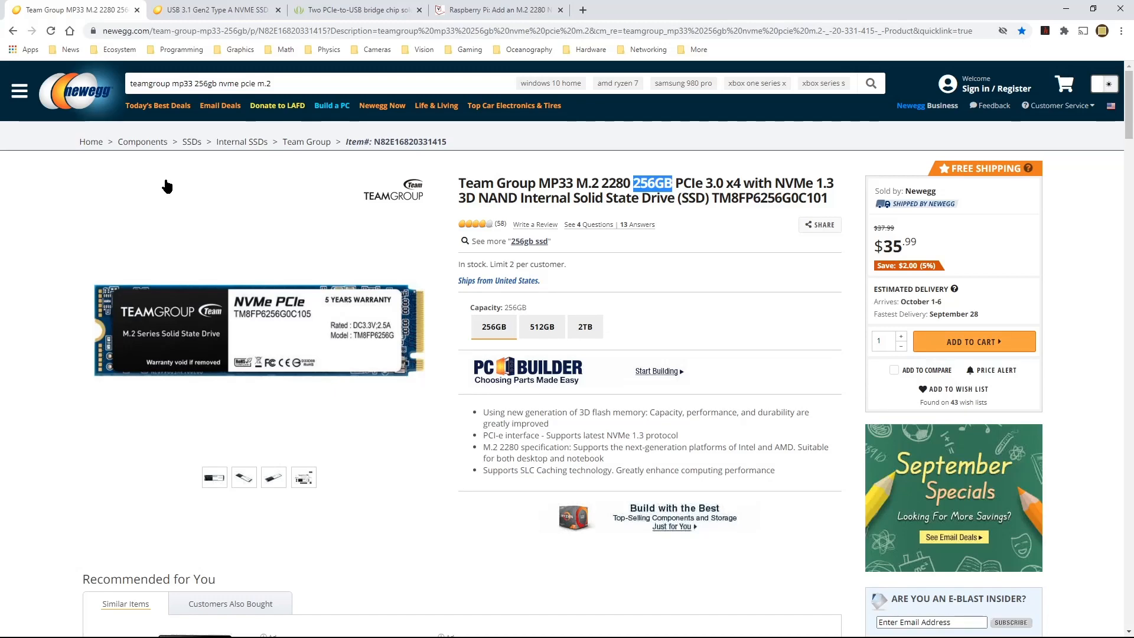
# Go to the RIITOP RTL9210 adapter page and select 'USB 3.1' and nearby words in its title
pyautogui.click(210, 9)
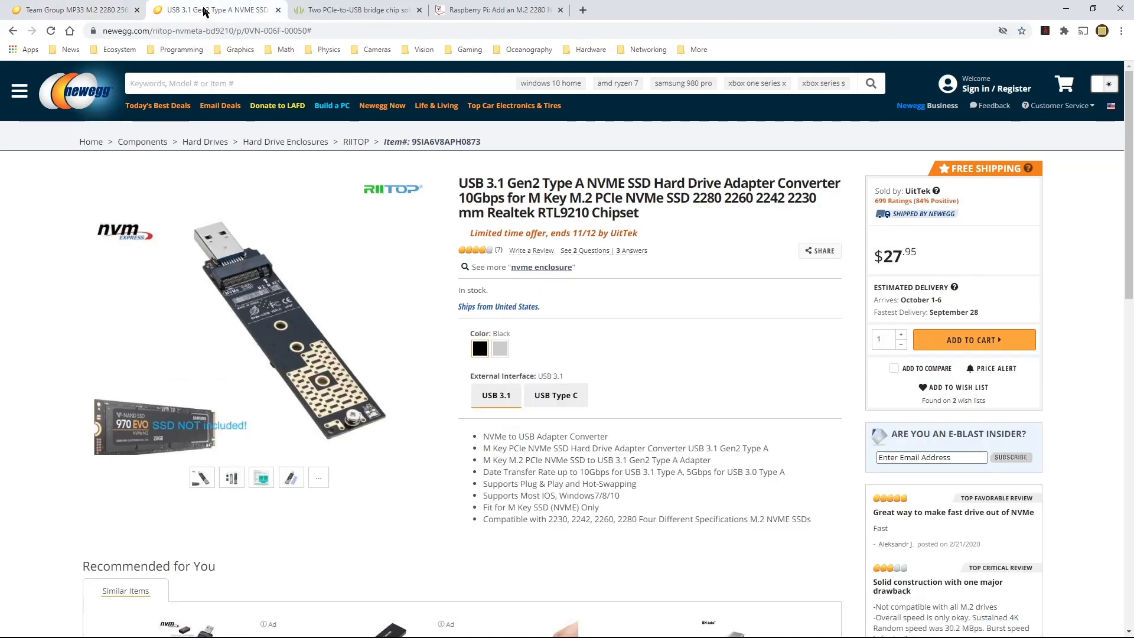
pyautogui.moveTo(48, 280)
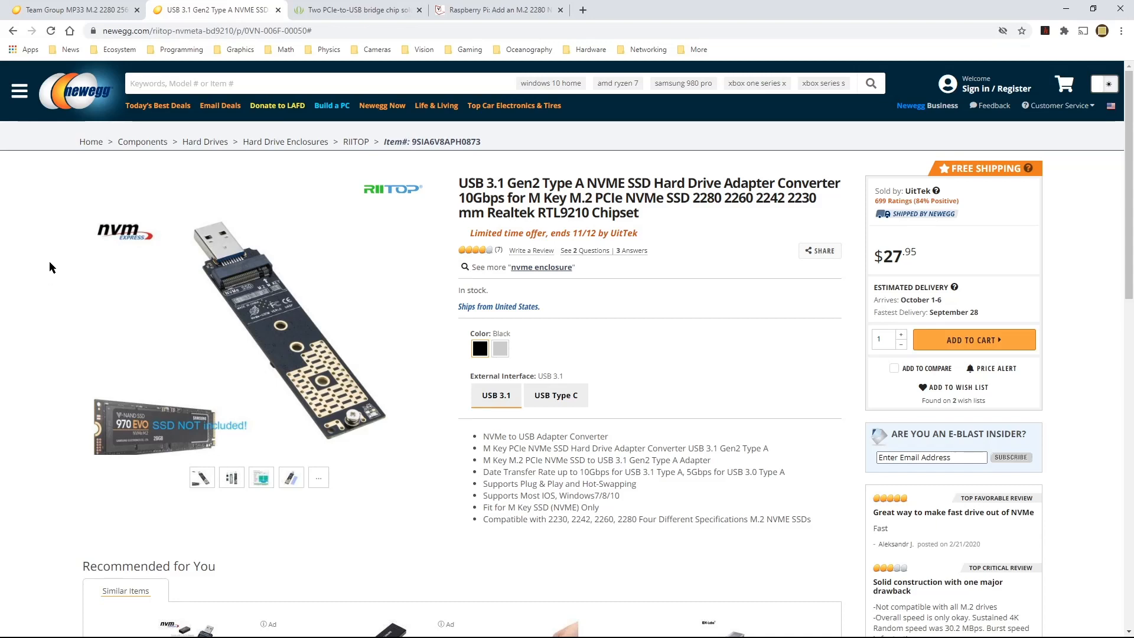
pyautogui.moveTo(562, 190)
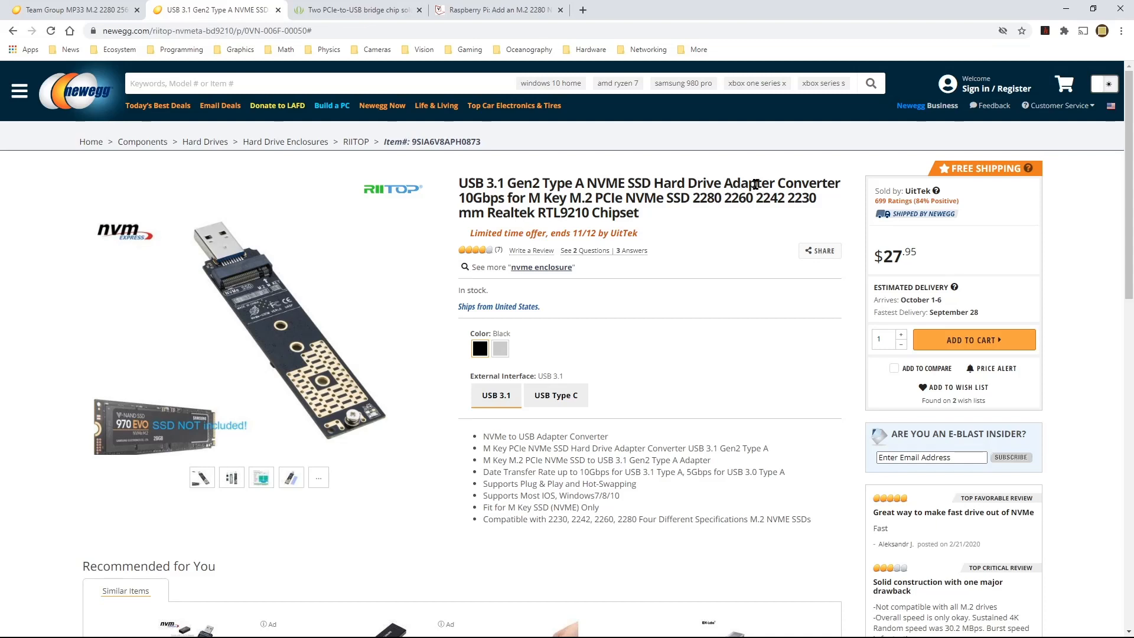
pyautogui.moveTo(563, 193)
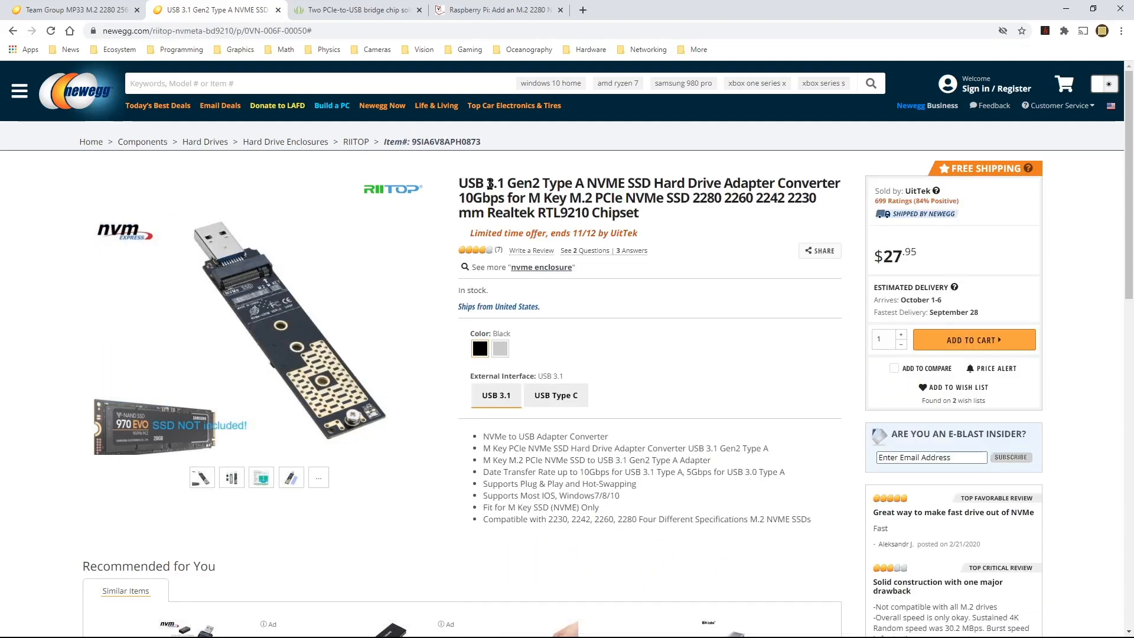
pyautogui.doubleClick(467, 183)
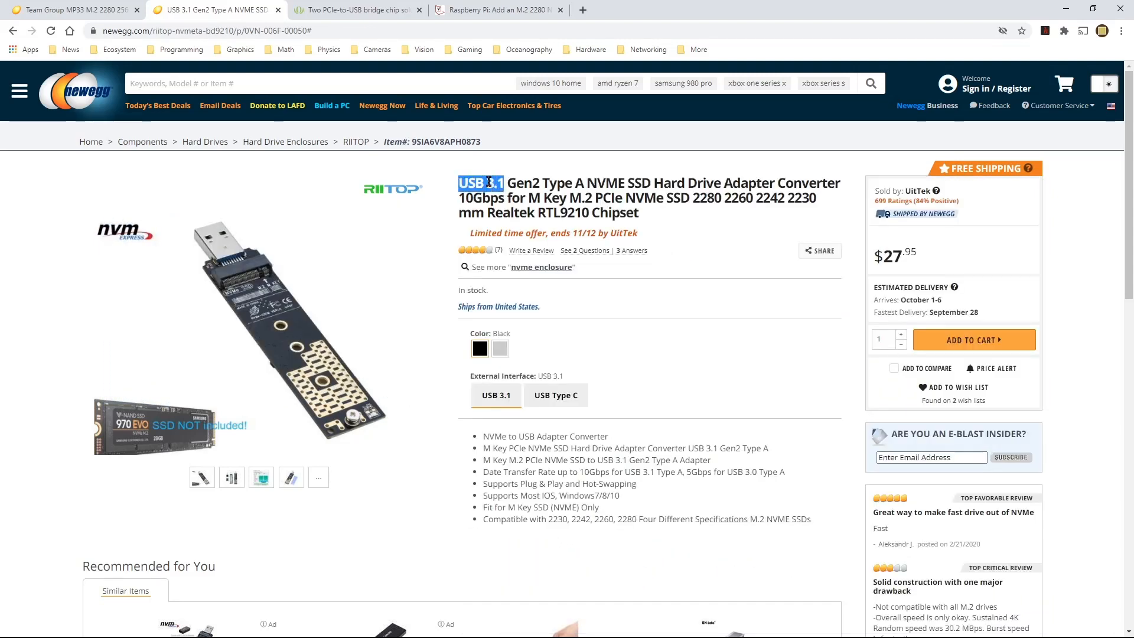
pyautogui.doubleClick(524, 182)
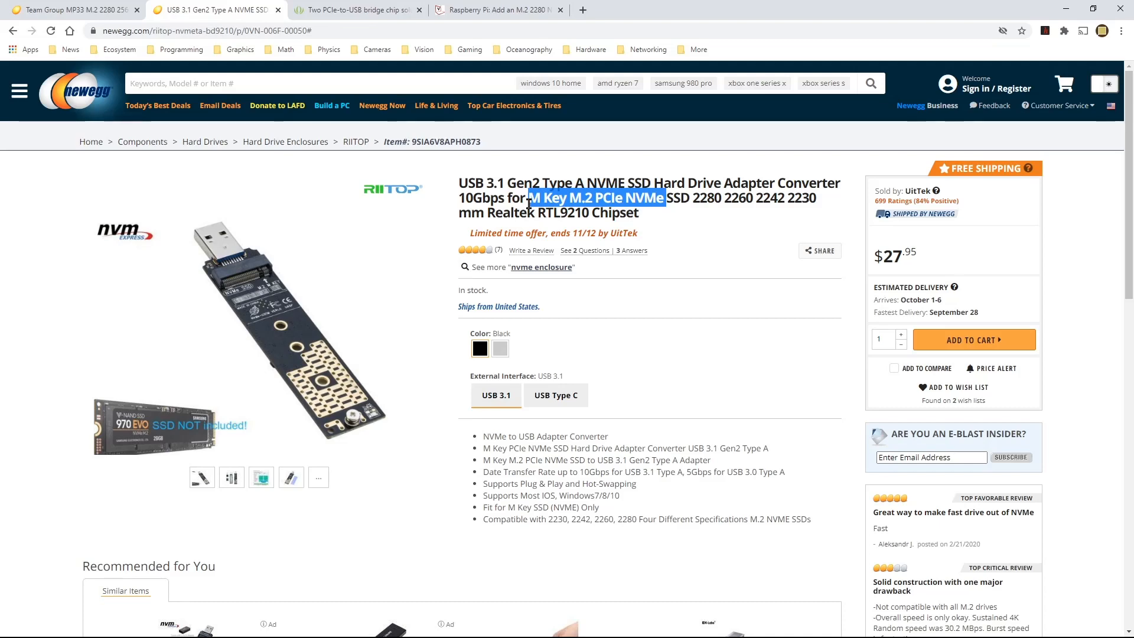
pyautogui.moveTo(296, 304)
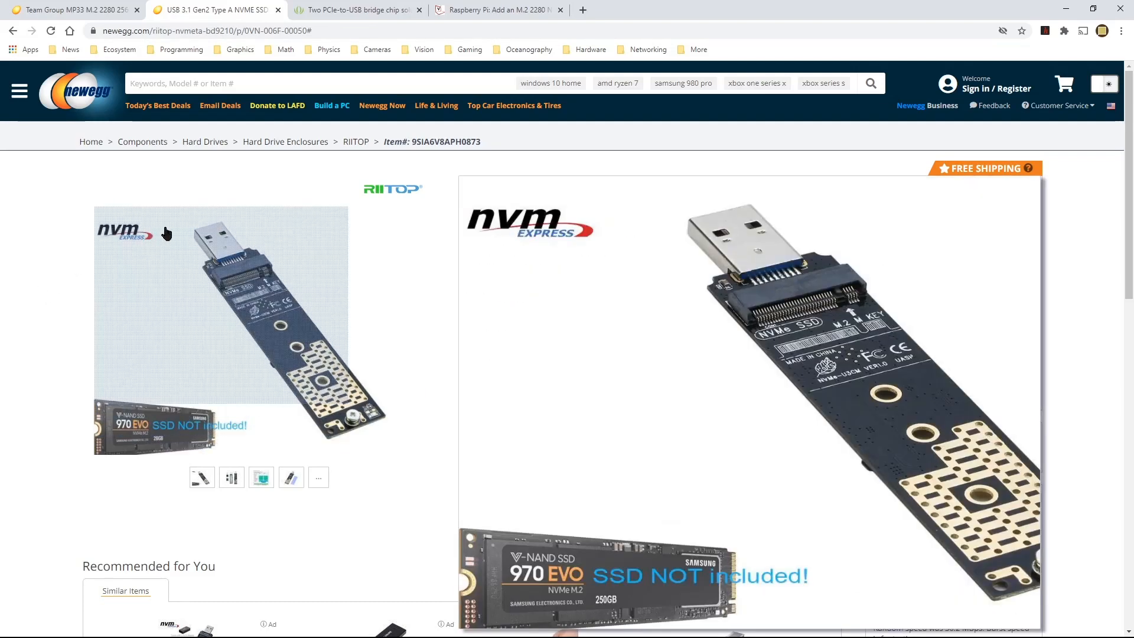
pyautogui.click(73, 10)
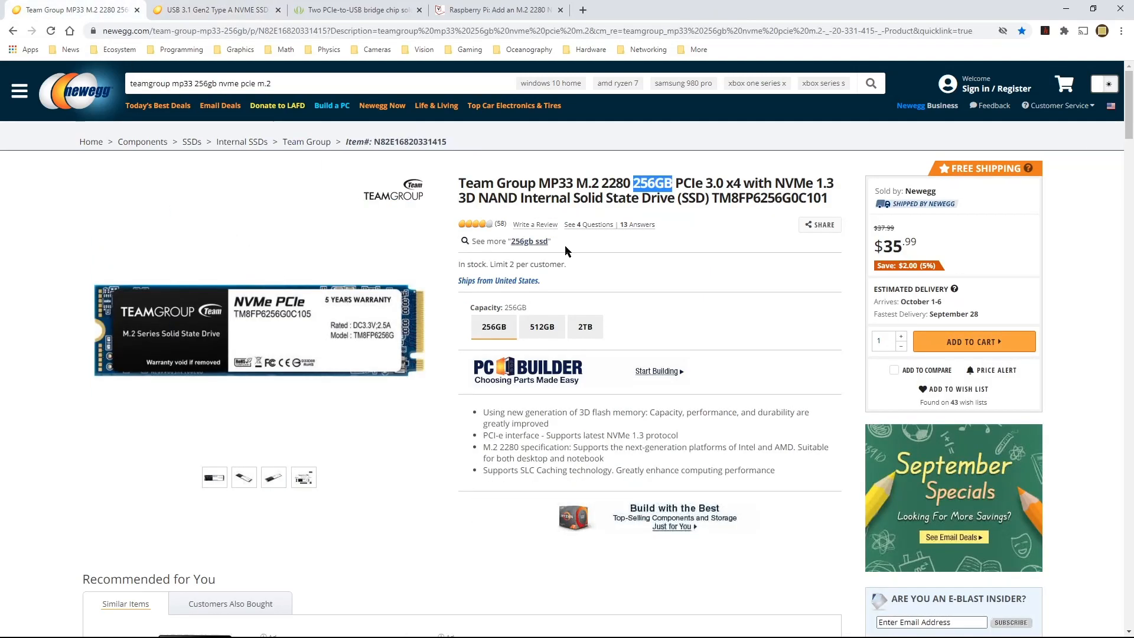
pyautogui.moveTo(657, 220)
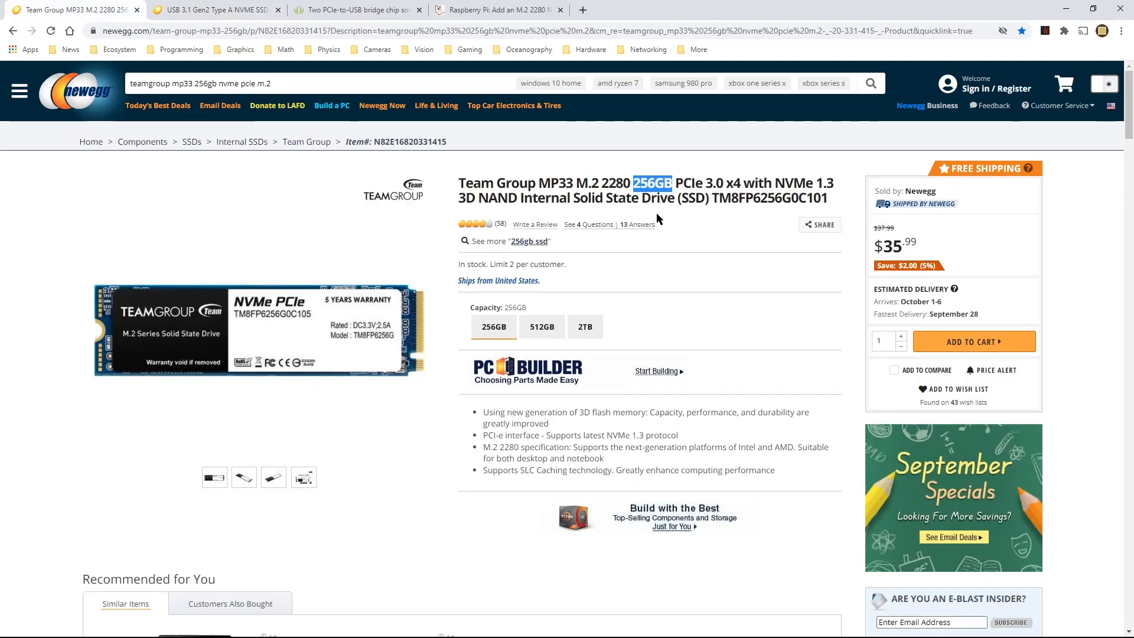
pyautogui.moveTo(428, 368)
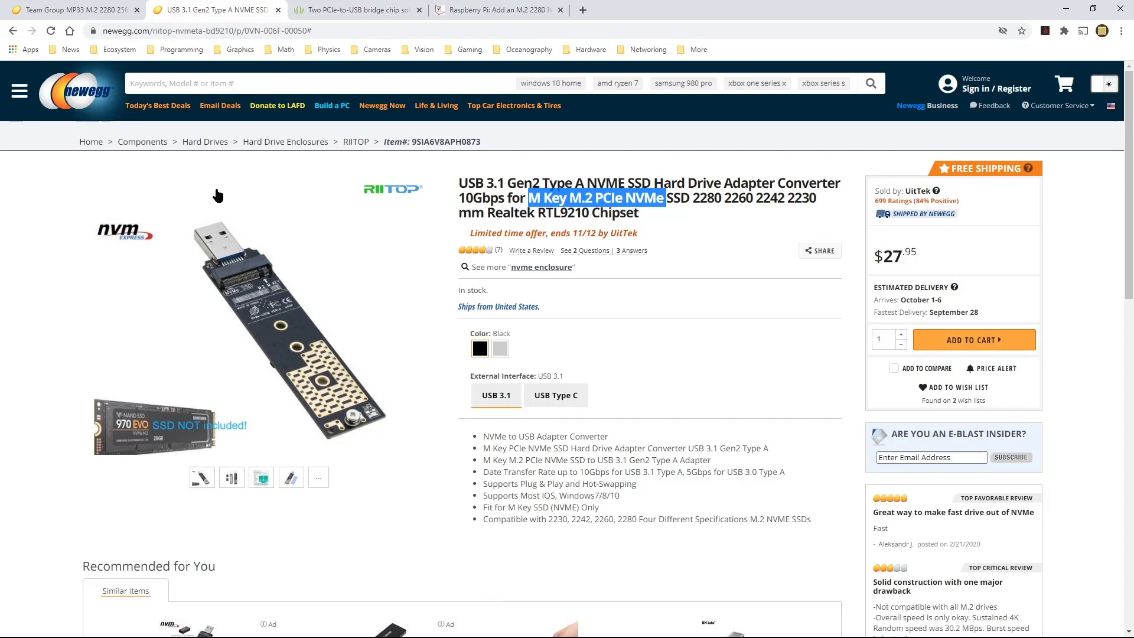
# Scroll through the Seeed Studio article comparing the JMS583 and RTL9210 bridge chips
pyautogui.click(354, 9)
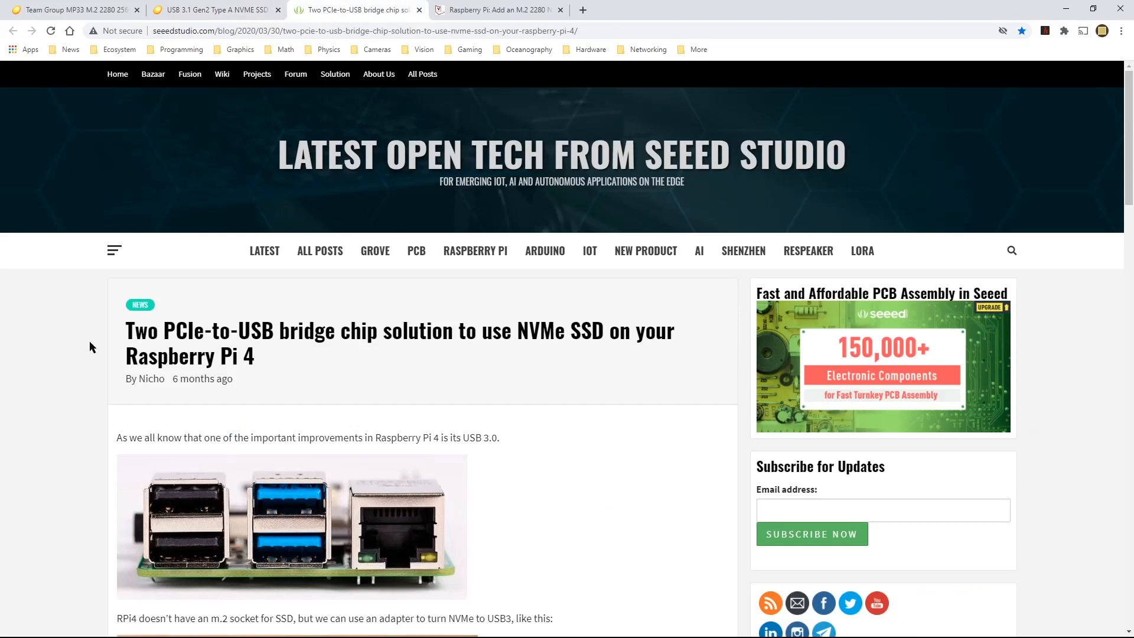
pyautogui.moveTo(45, 386)
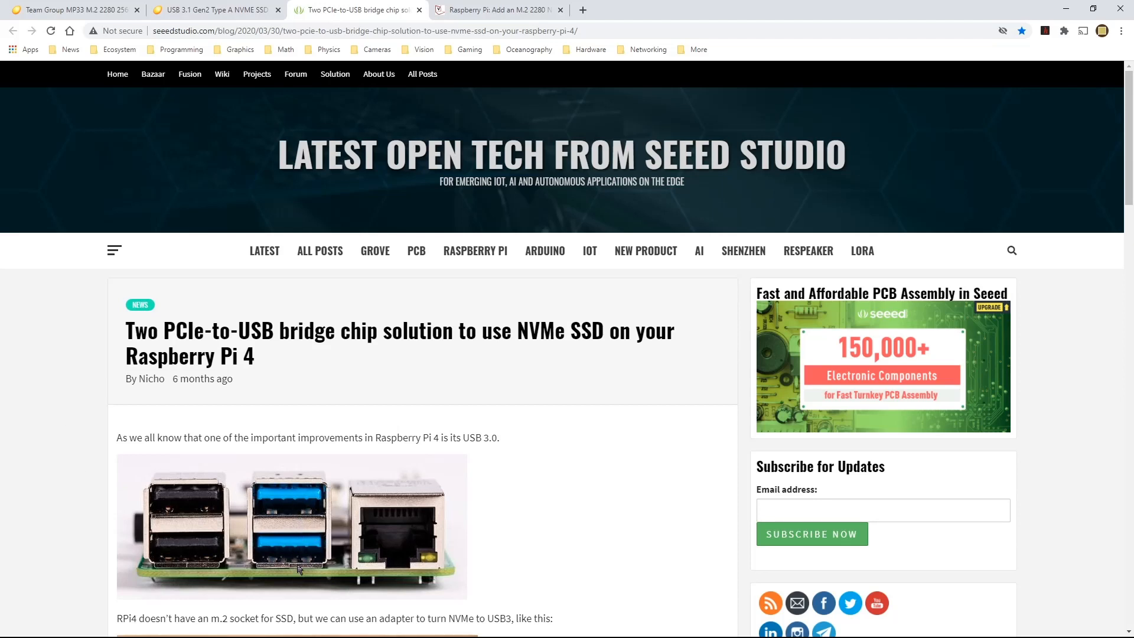
pyautogui.scroll(-3)
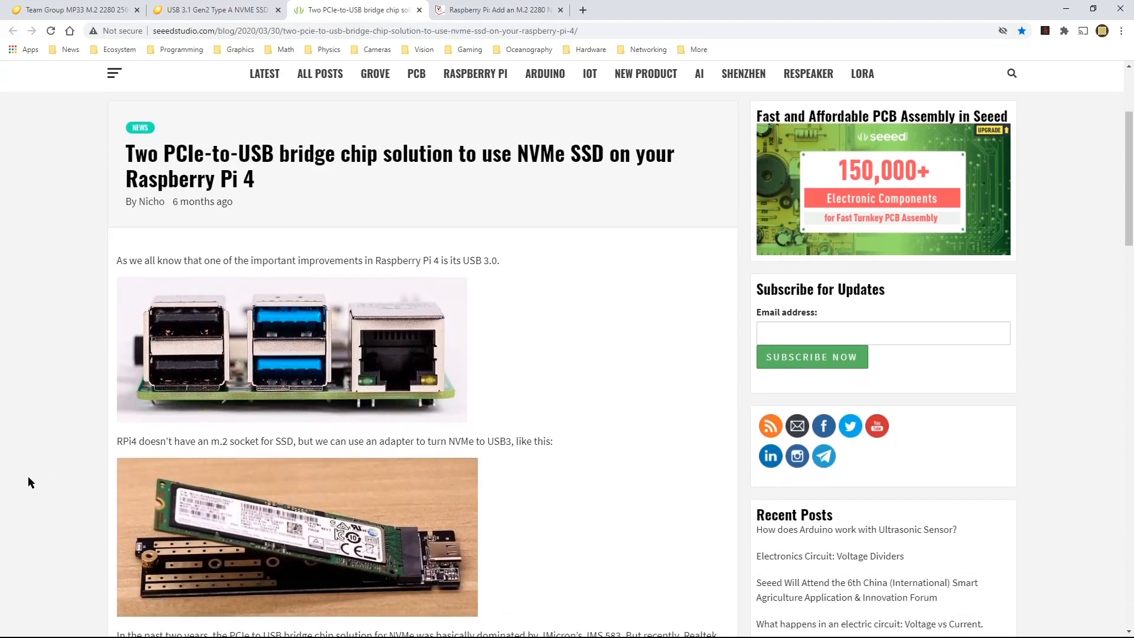
pyautogui.scroll(-3)
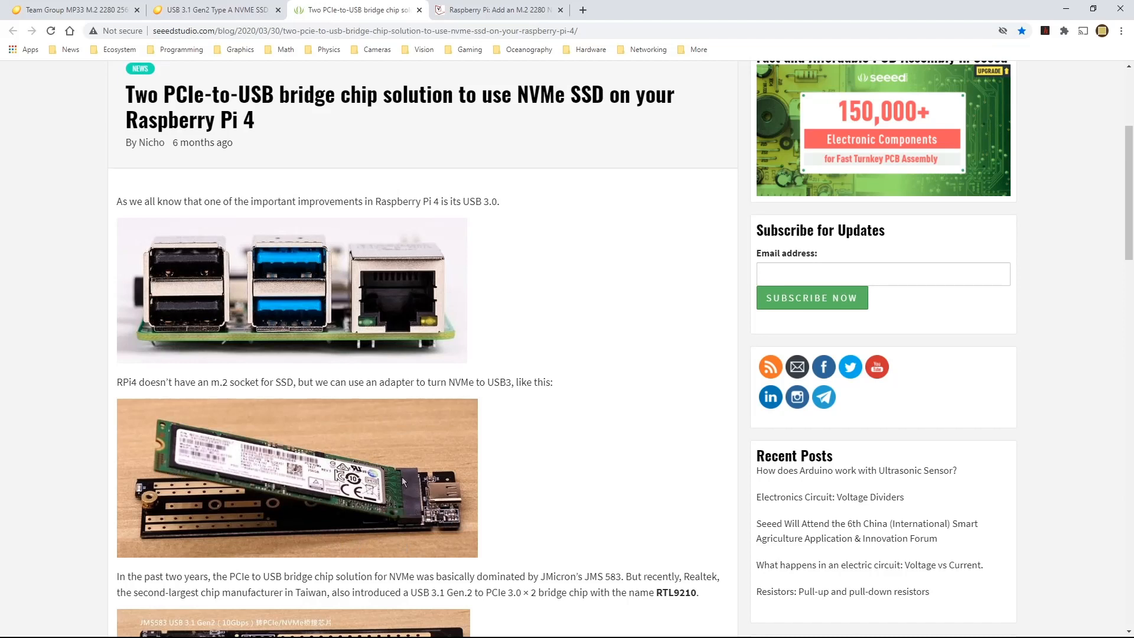
pyautogui.moveTo(151, 504)
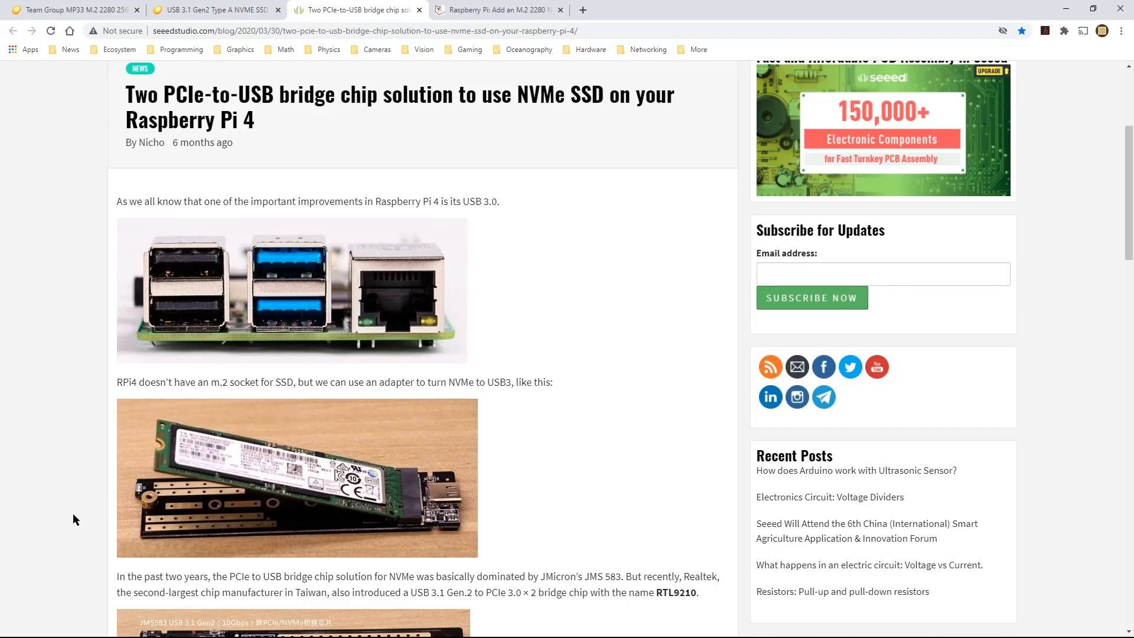
pyautogui.scroll(-3)
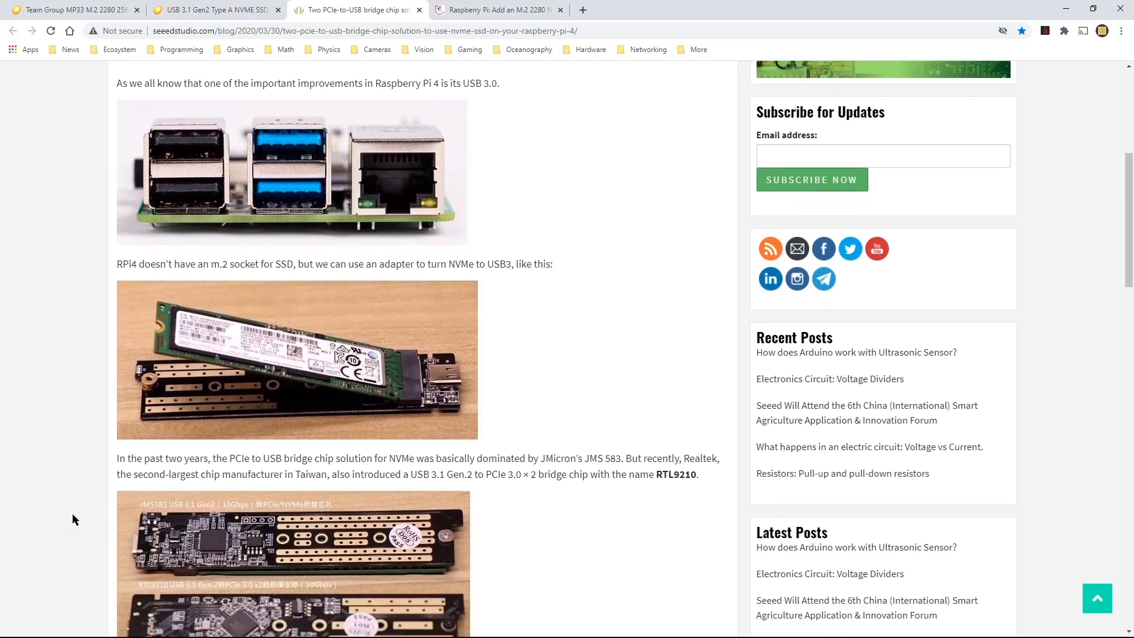
pyautogui.moveTo(158, 420)
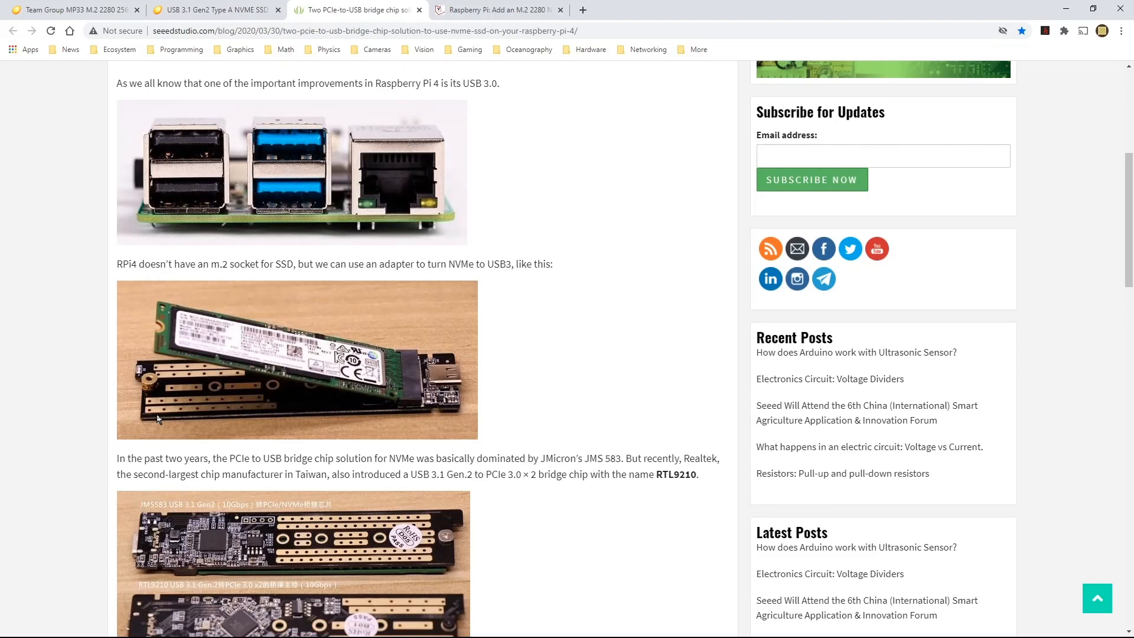
pyautogui.scroll(-3)
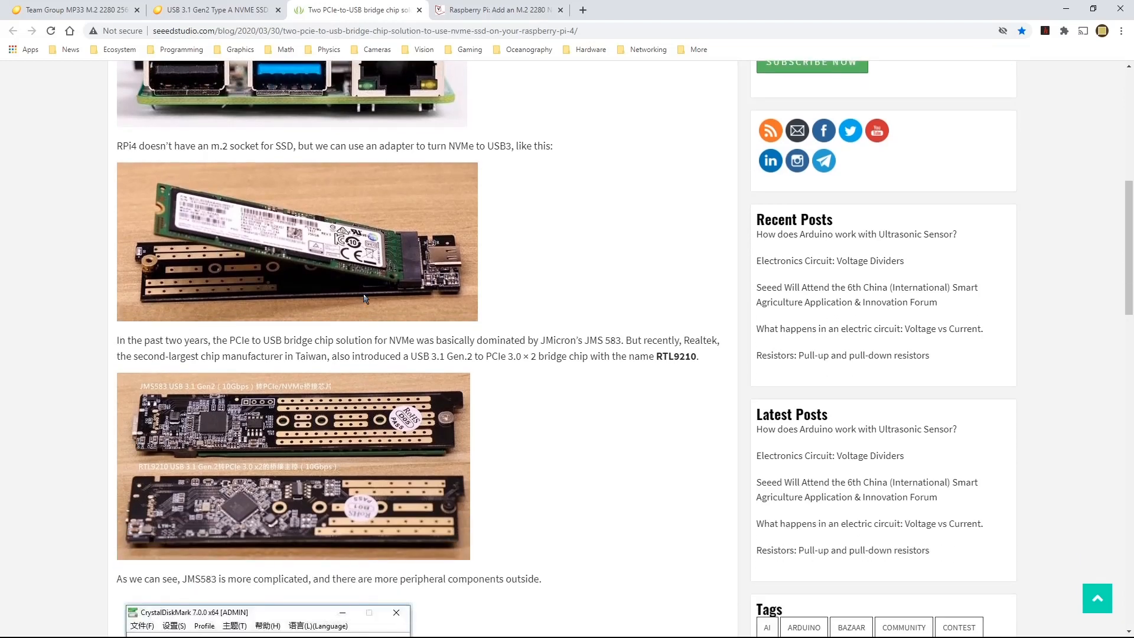
pyautogui.moveTo(328, 309)
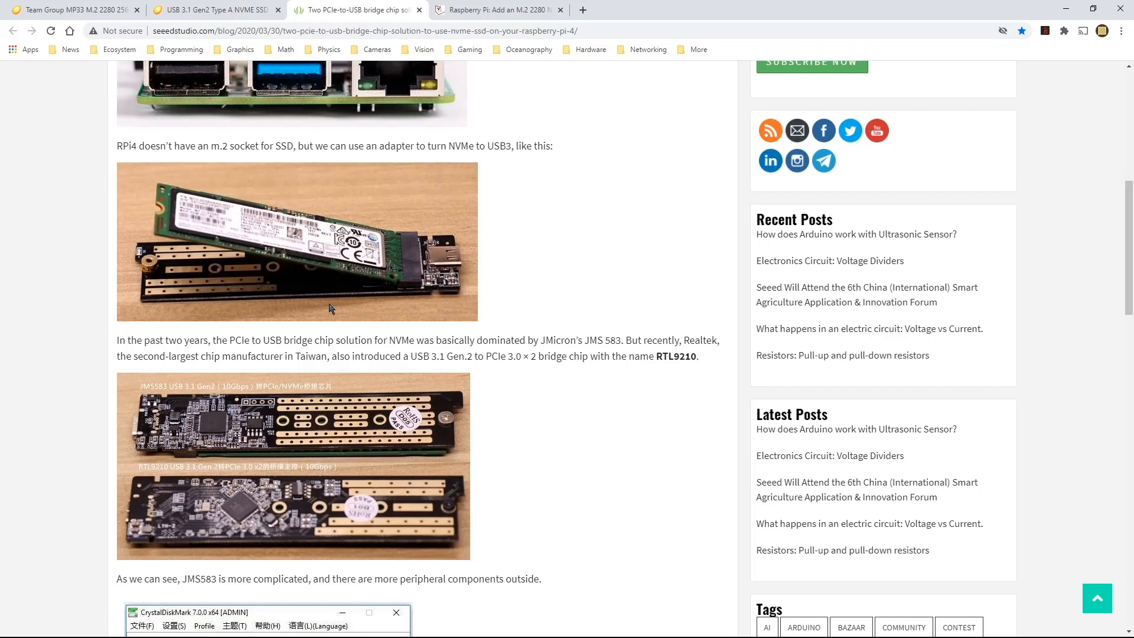
pyautogui.moveTo(90, 300)
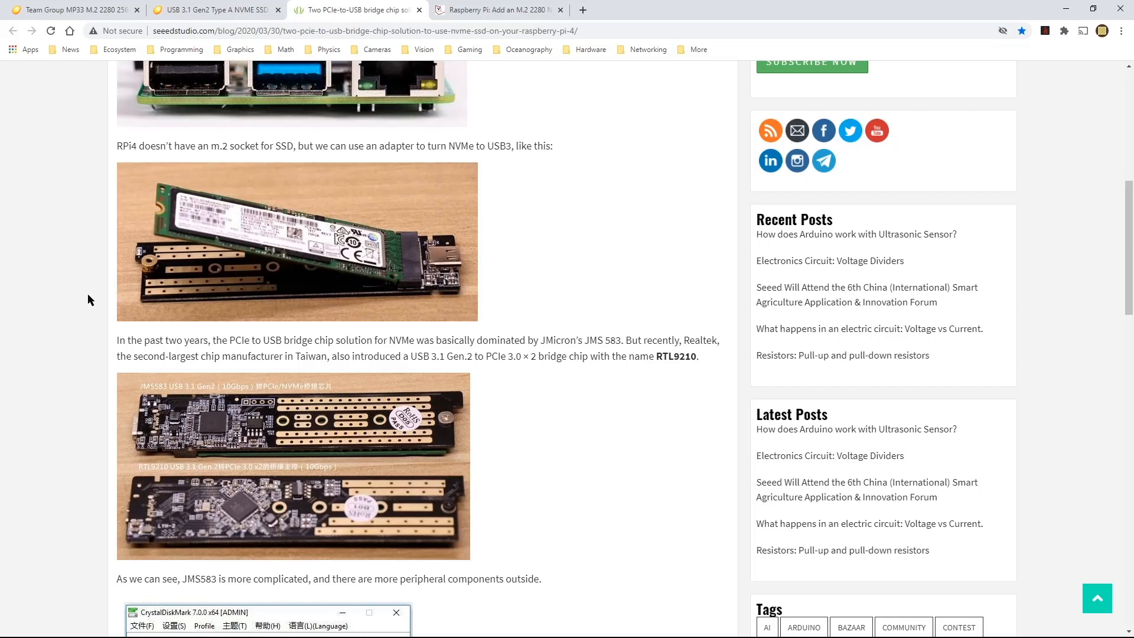
pyautogui.scroll(3)
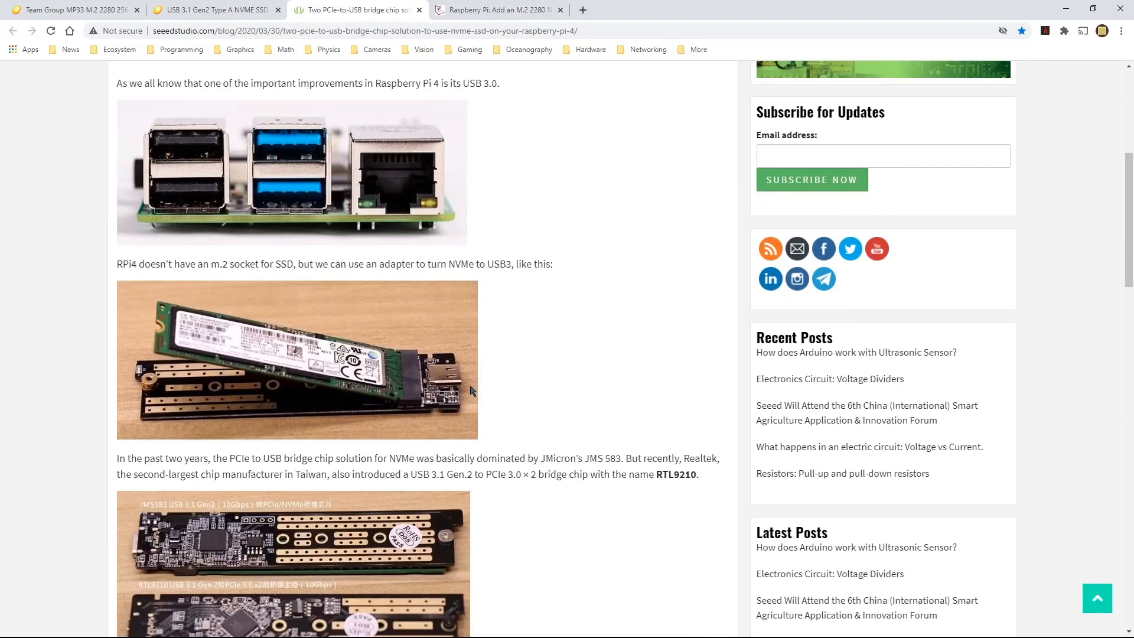
pyautogui.moveTo(130, 424)
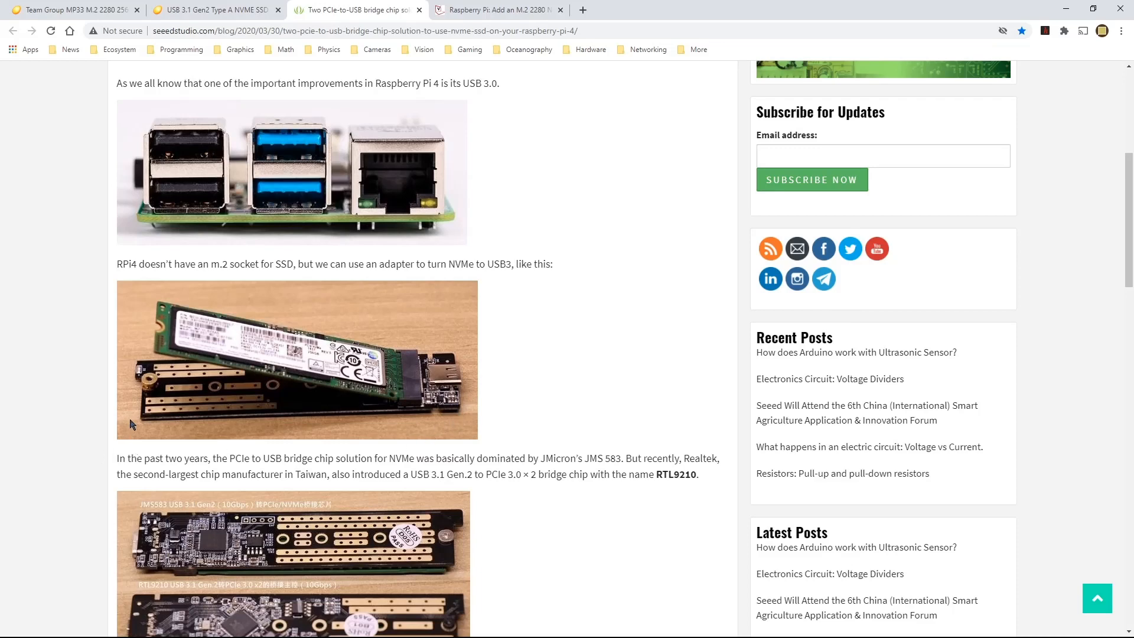
pyautogui.moveTo(155, 424)
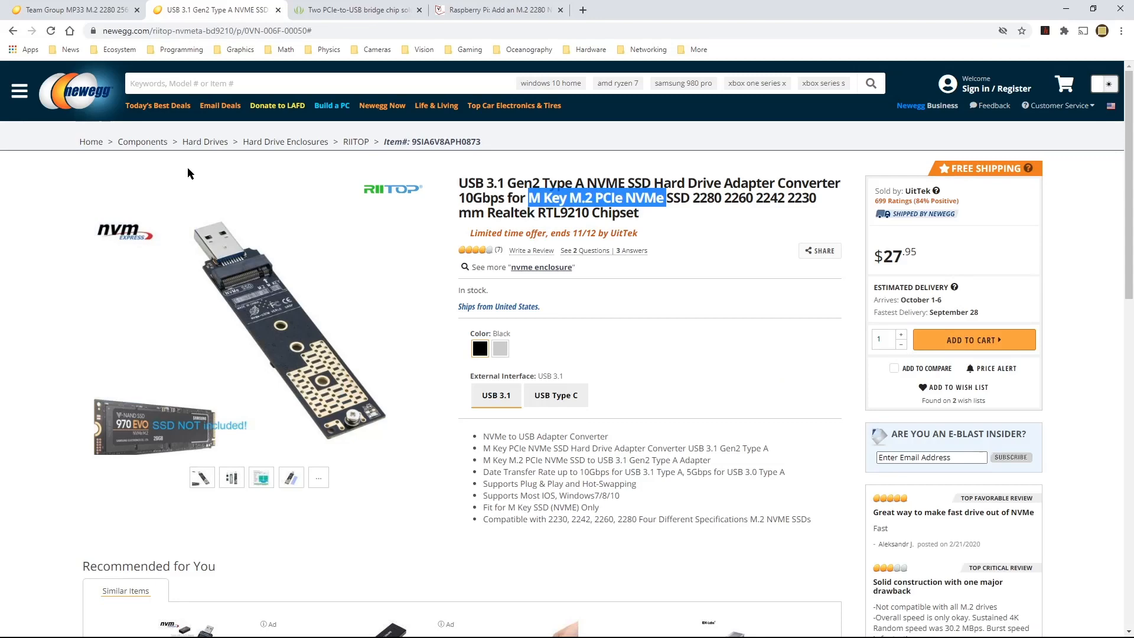
pyautogui.moveTo(226, 228)
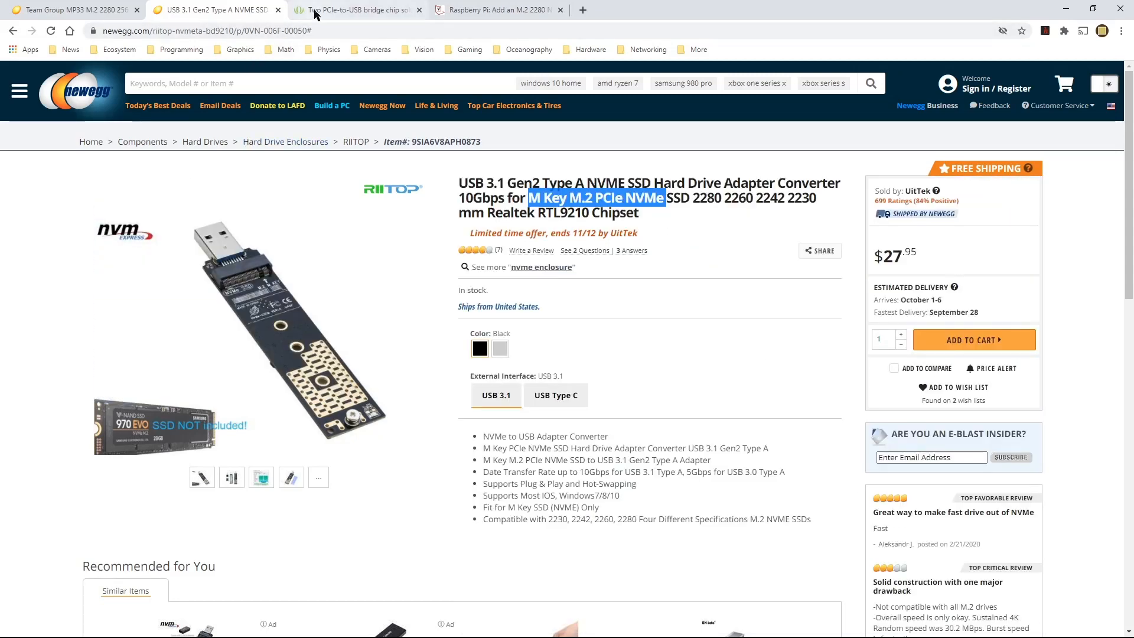
pyautogui.click(354, 10)
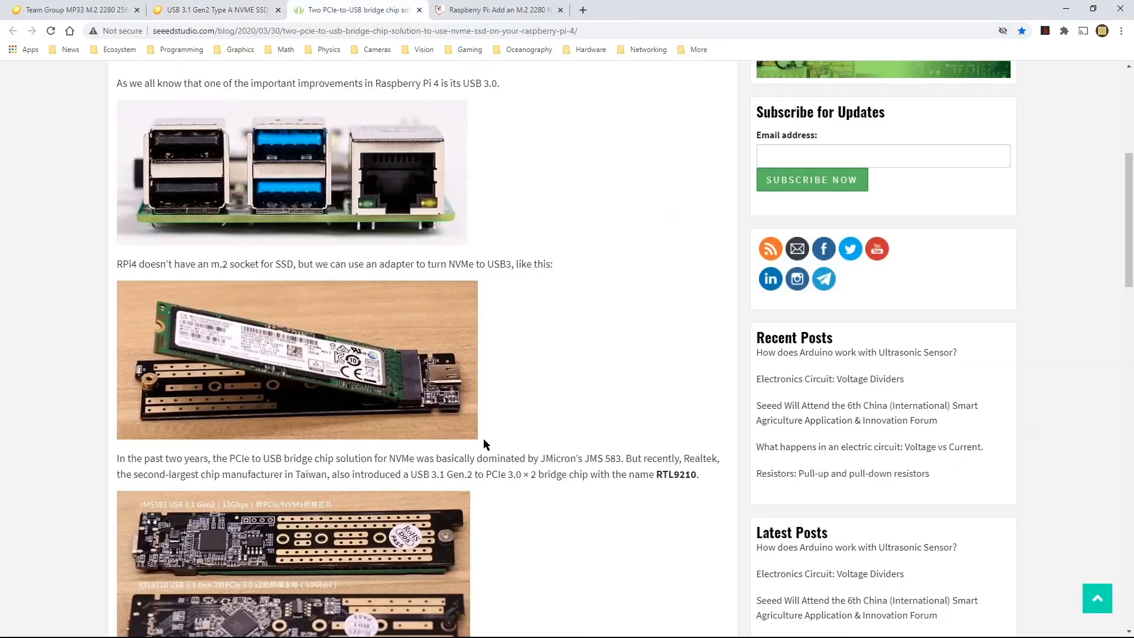
pyautogui.moveTo(464, 407)
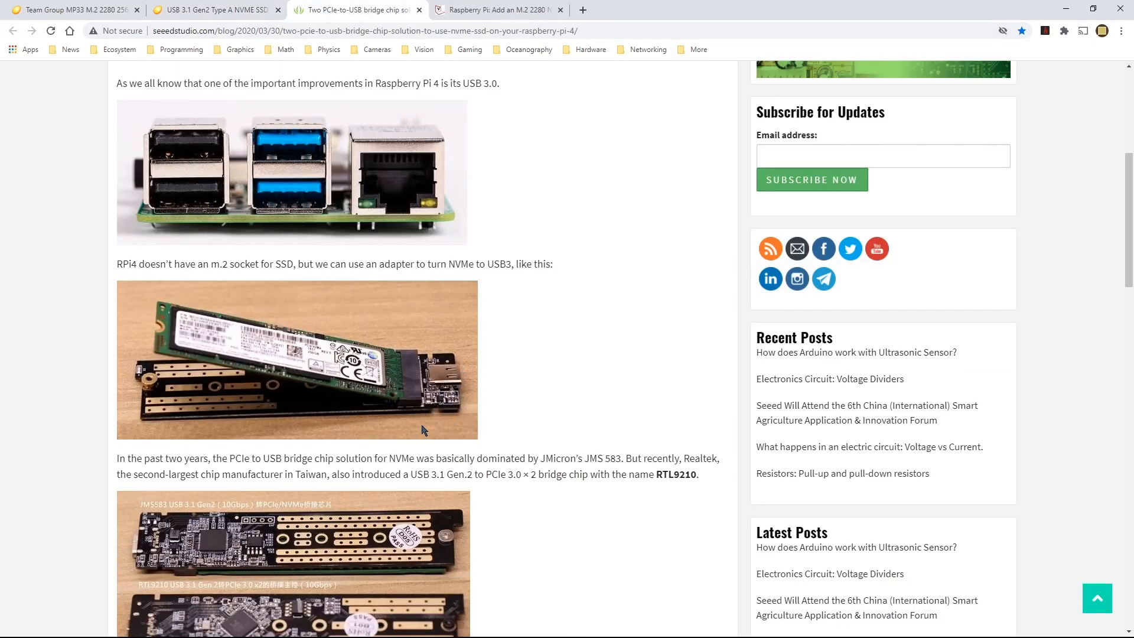
pyautogui.doubleClick(676, 474)
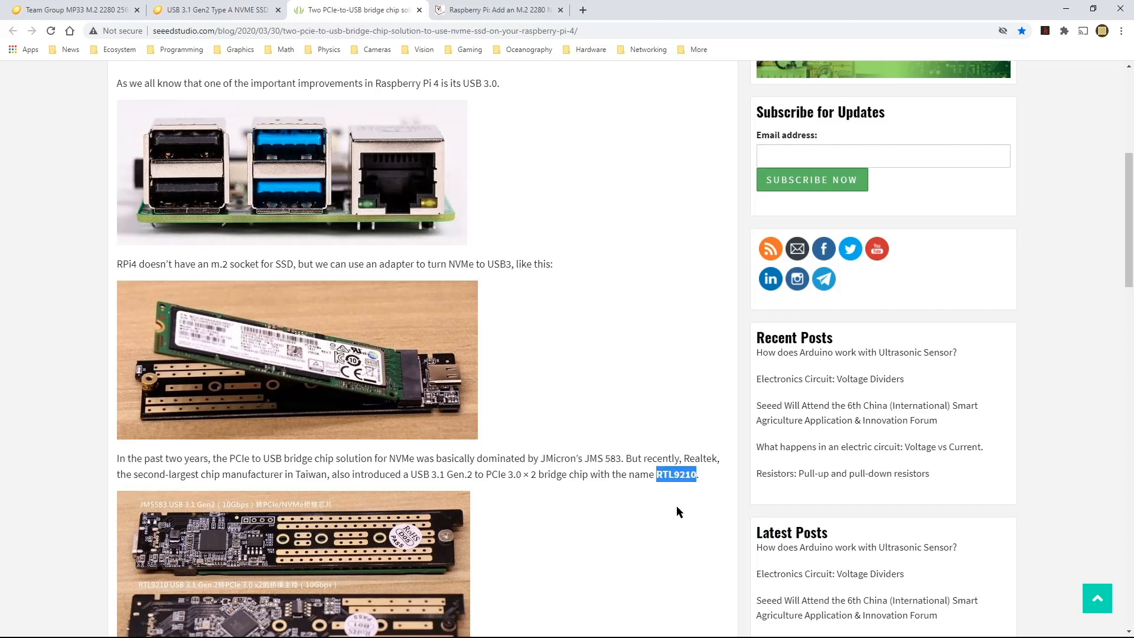
pyautogui.moveTo(673, 492)
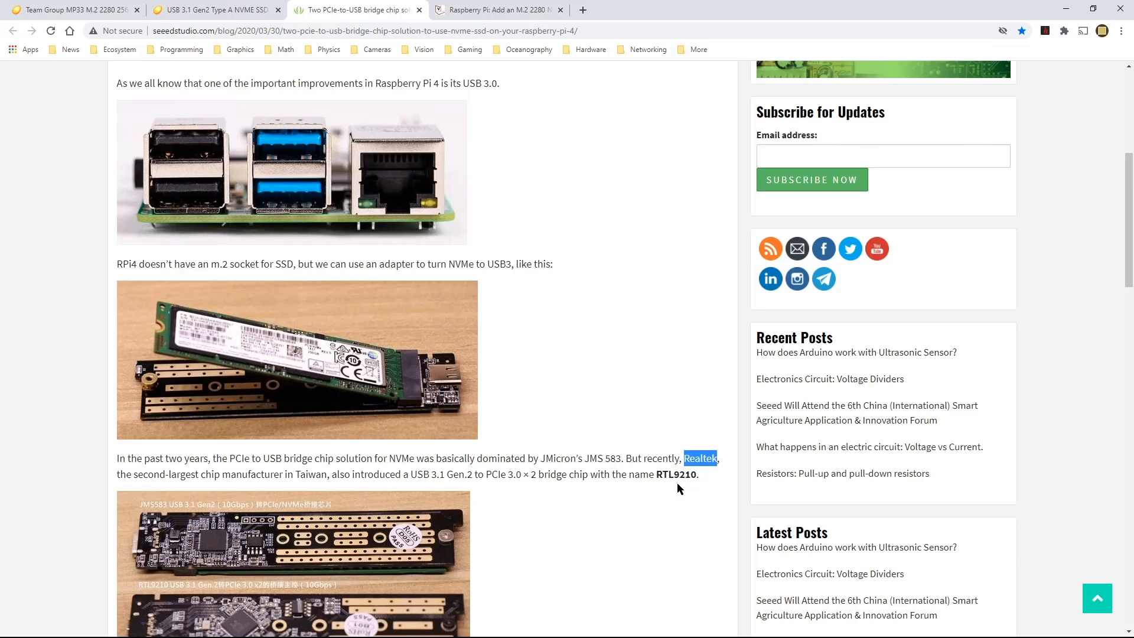
pyautogui.doubleClick(675, 473)
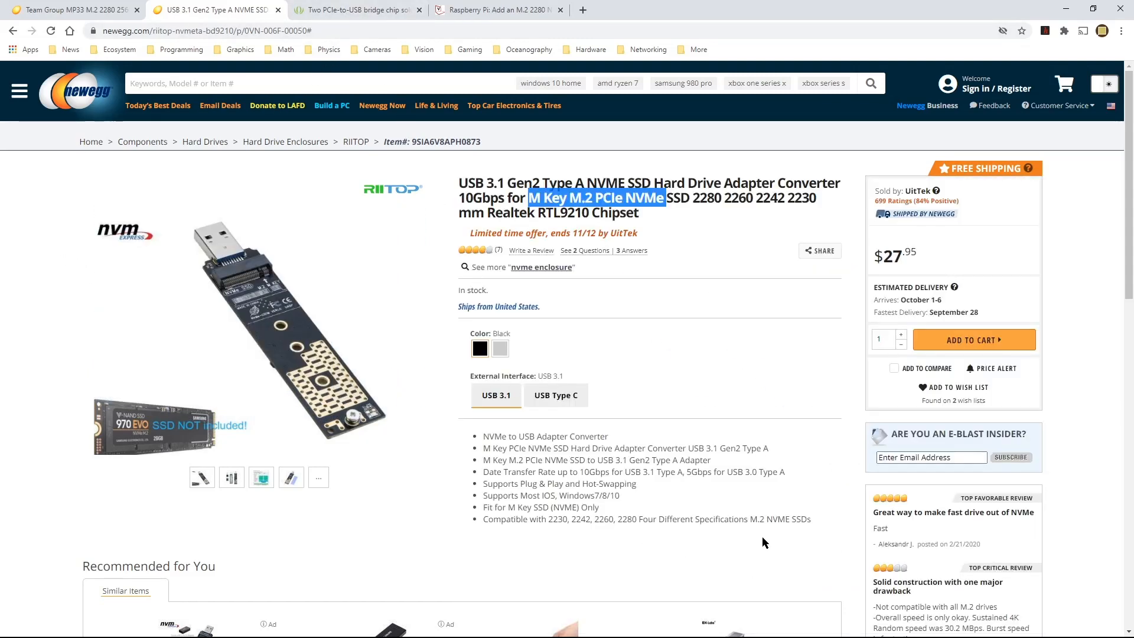
pyautogui.moveTo(657, 542)
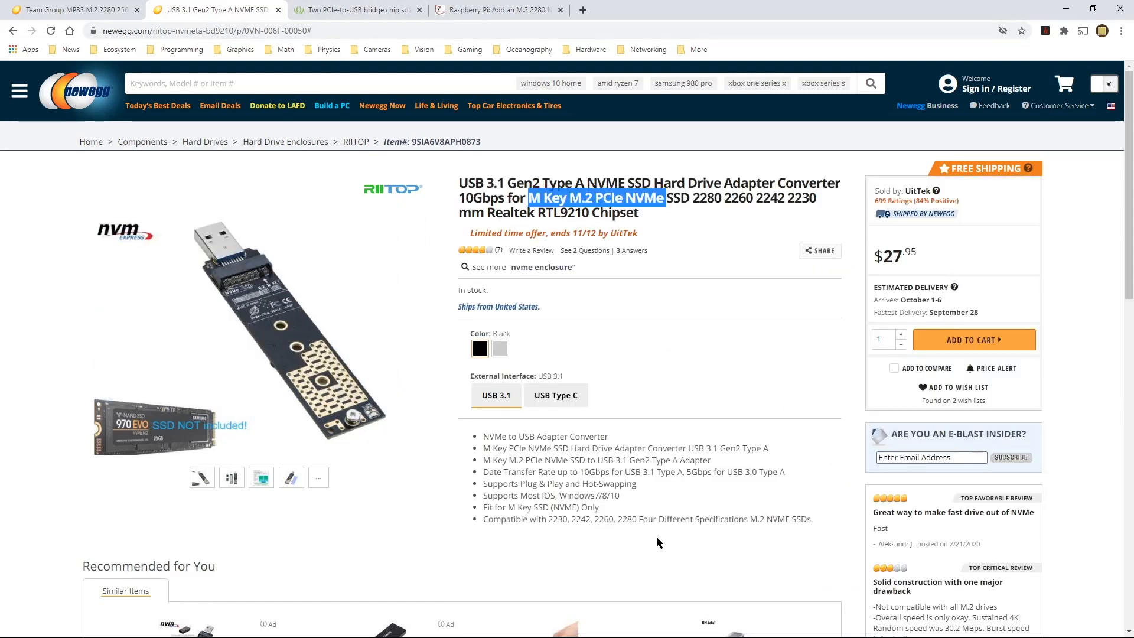
pyautogui.moveTo(646, 536)
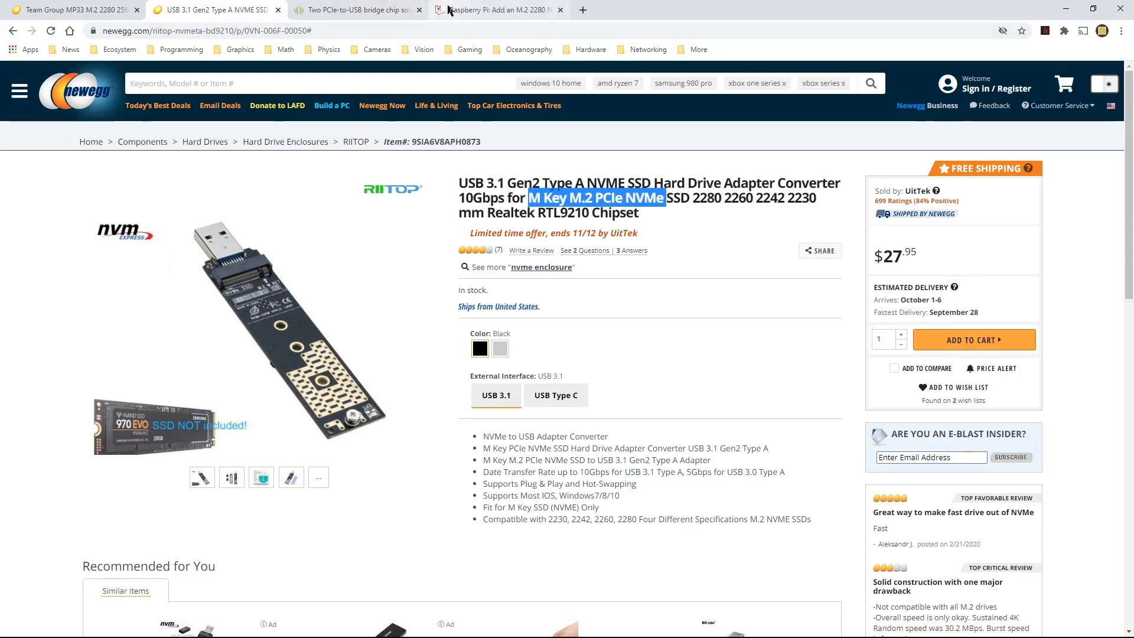
# Return to the Seeed Studio article and scroll to the JMS583 and RTL9210 board photos
pyautogui.click(355, 10)
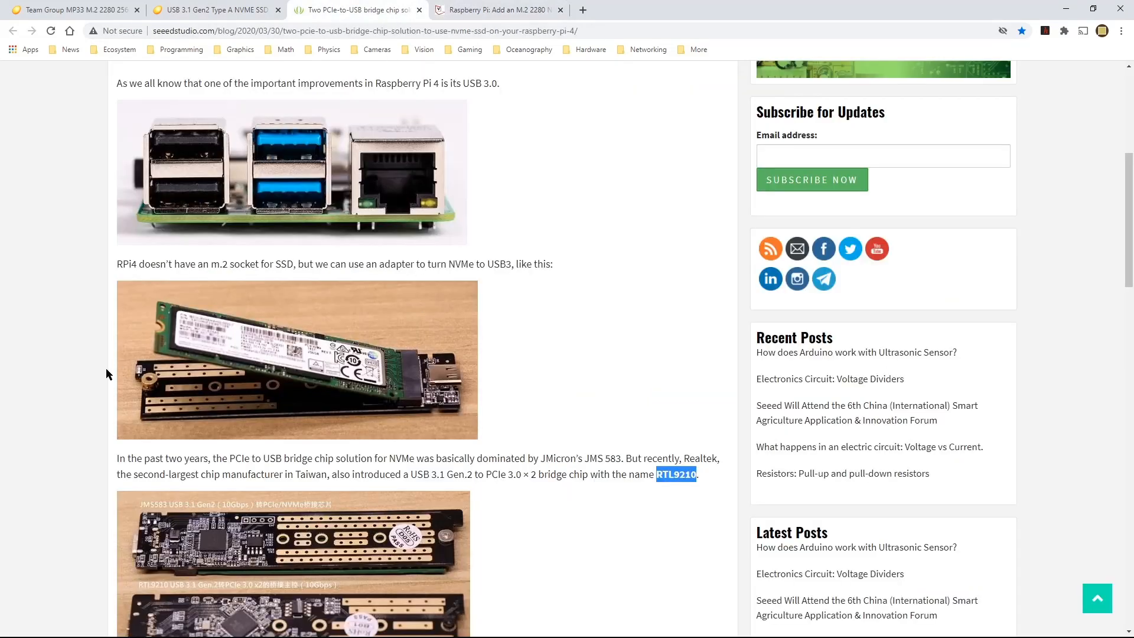
pyautogui.moveTo(601, 524)
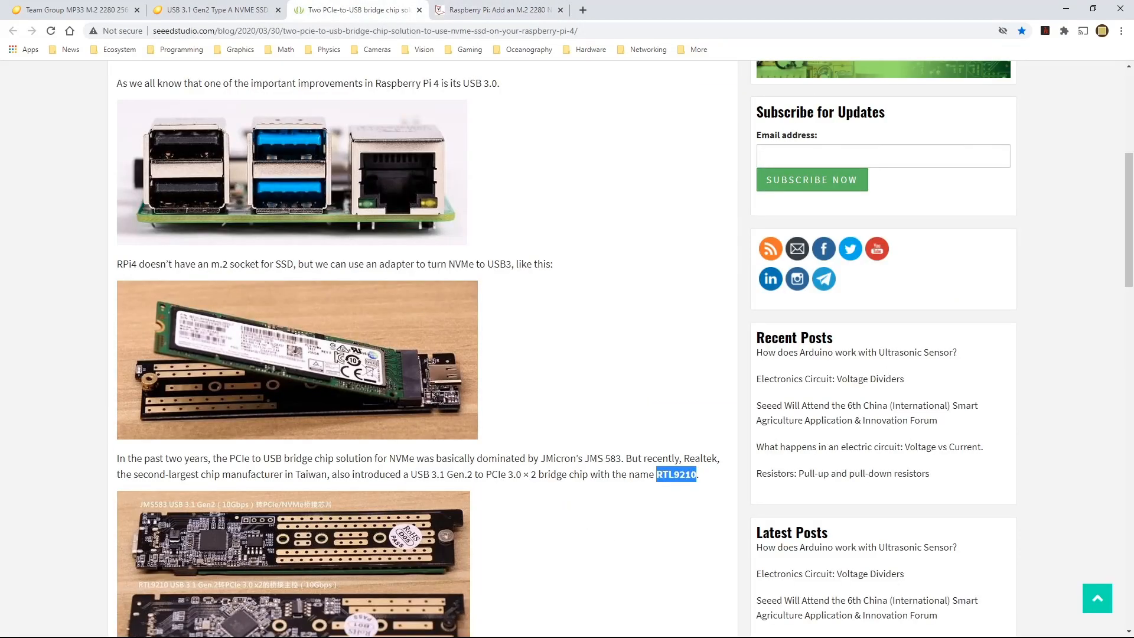
pyautogui.scroll(-3)
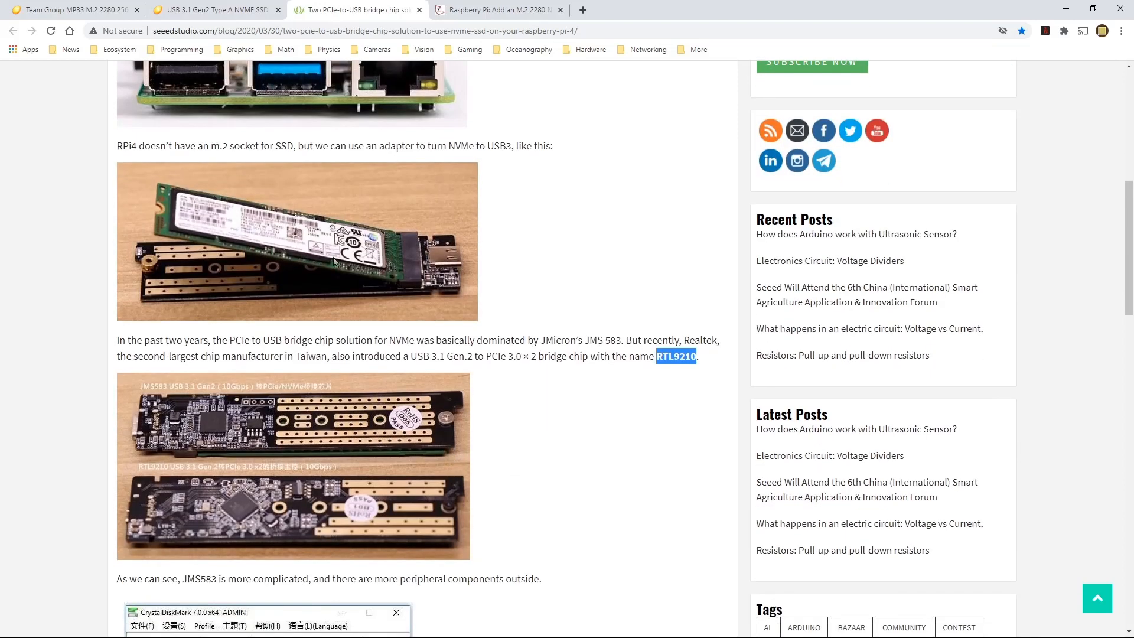
pyautogui.moveTo(416, 275)
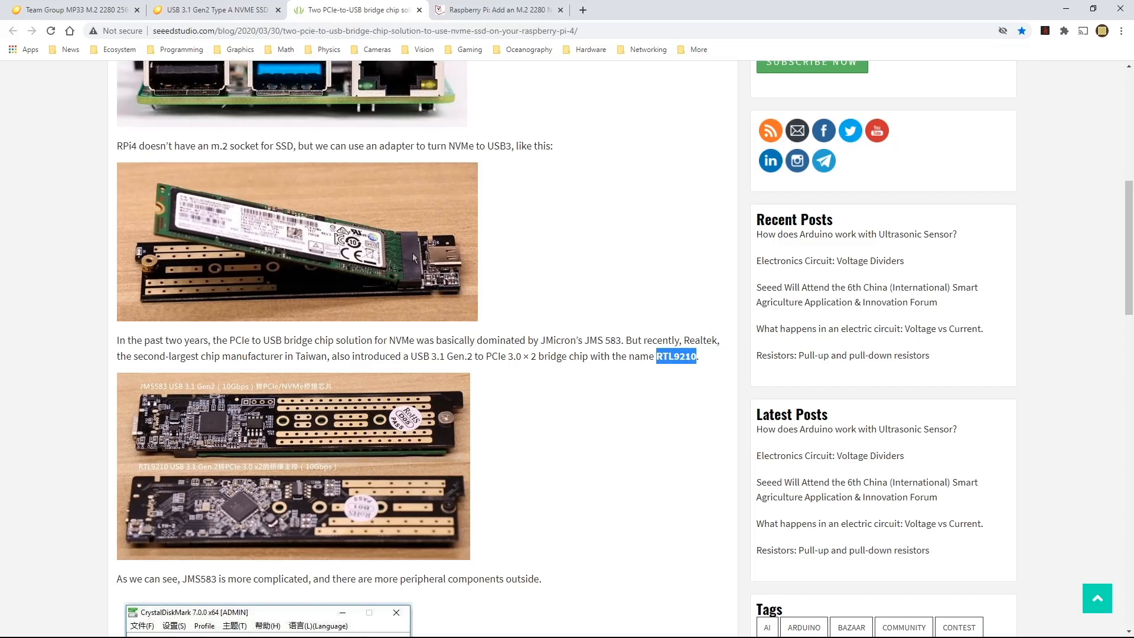
pyautogui.moveTo(396, 255)
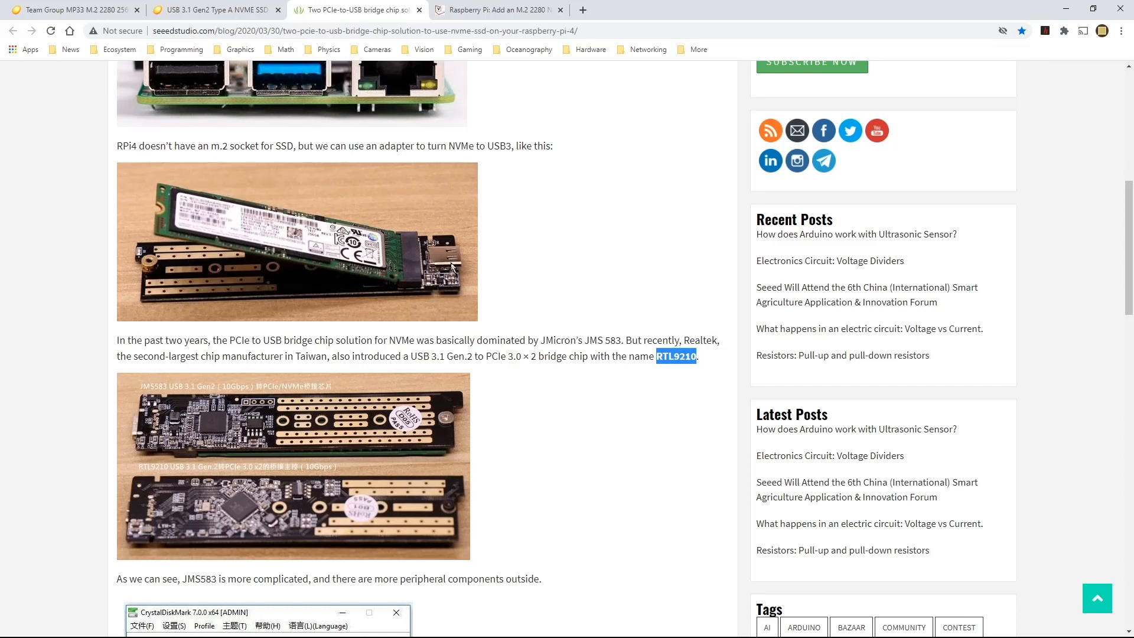
pyautogui.moveTo(448, 265)
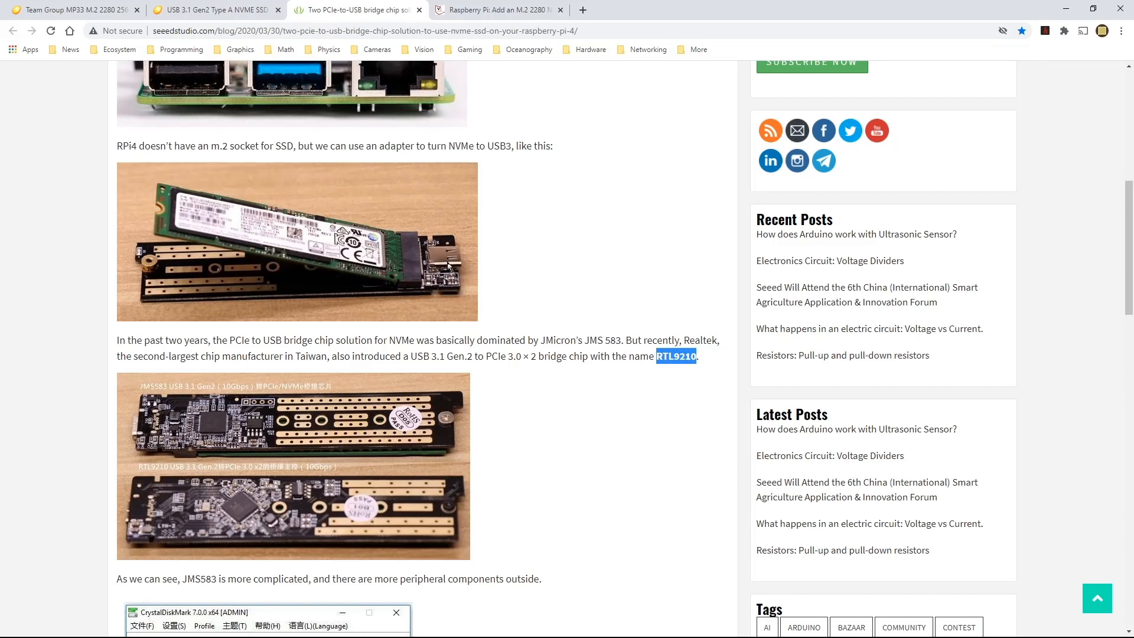
# Return to the Newegg RIITOP RTL9210 listing, with 'USB Type C with C-to-A adapter' chosen
pyautogui.click(210, 9)
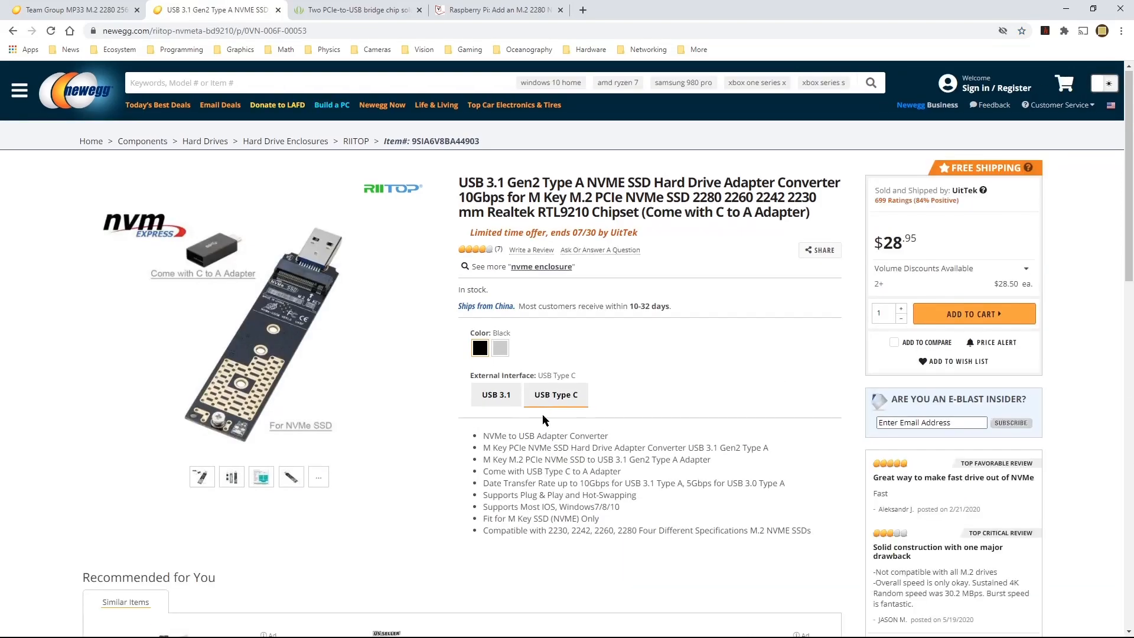
pyautogui.moveTo(550, 407)
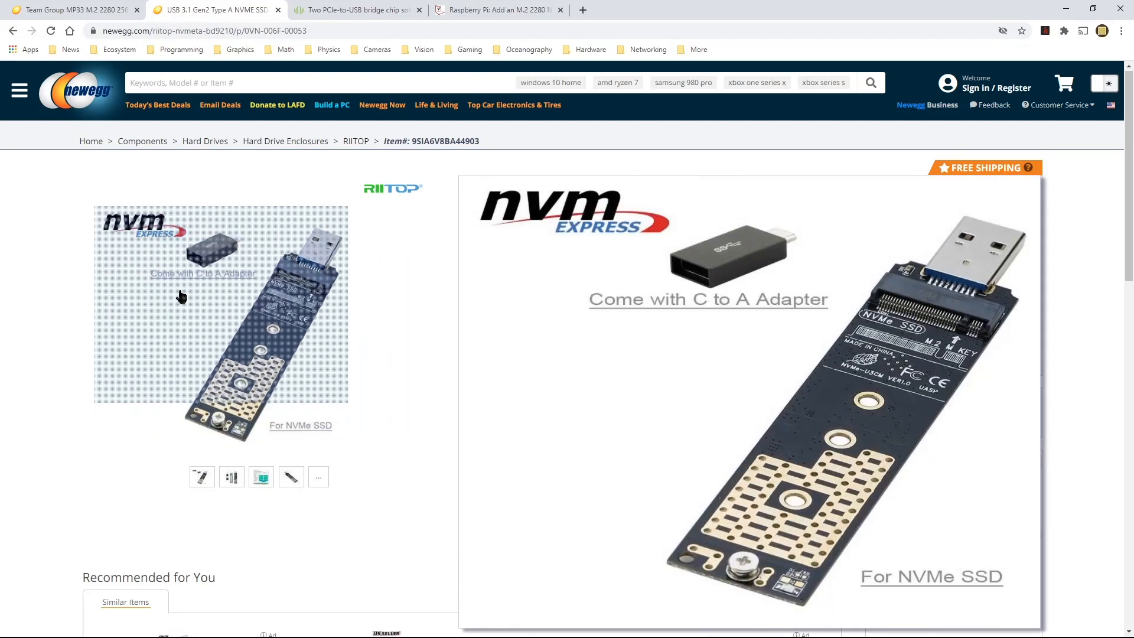
pyautogui.moveTo(198, 289)
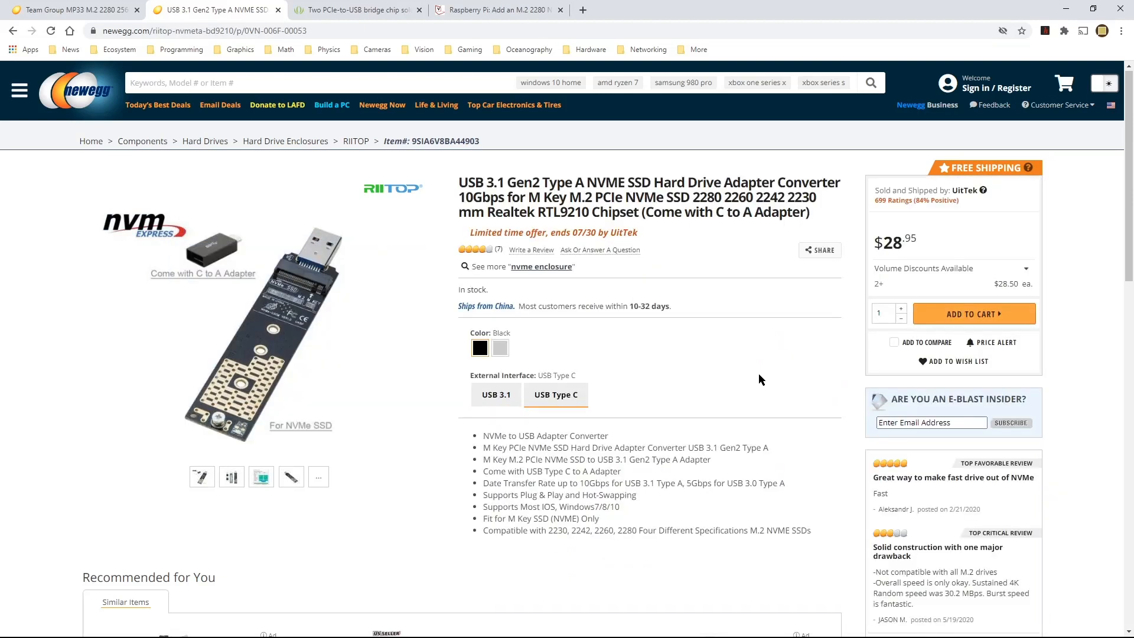
pyautogui.click(495, 395)
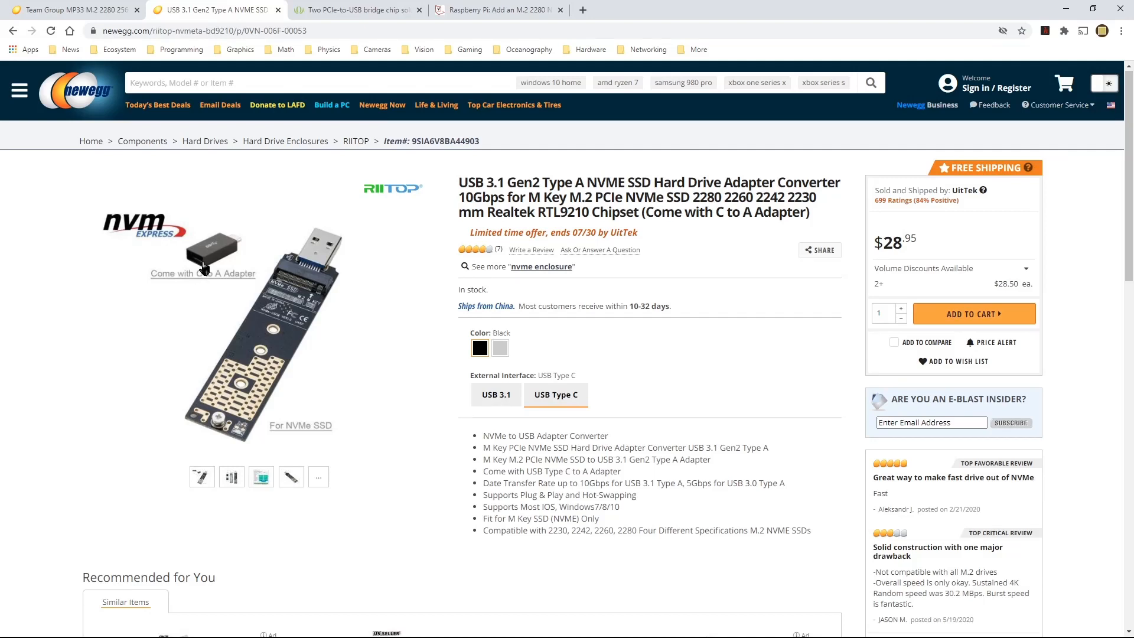
pyautogui.moveTo(200, 261)
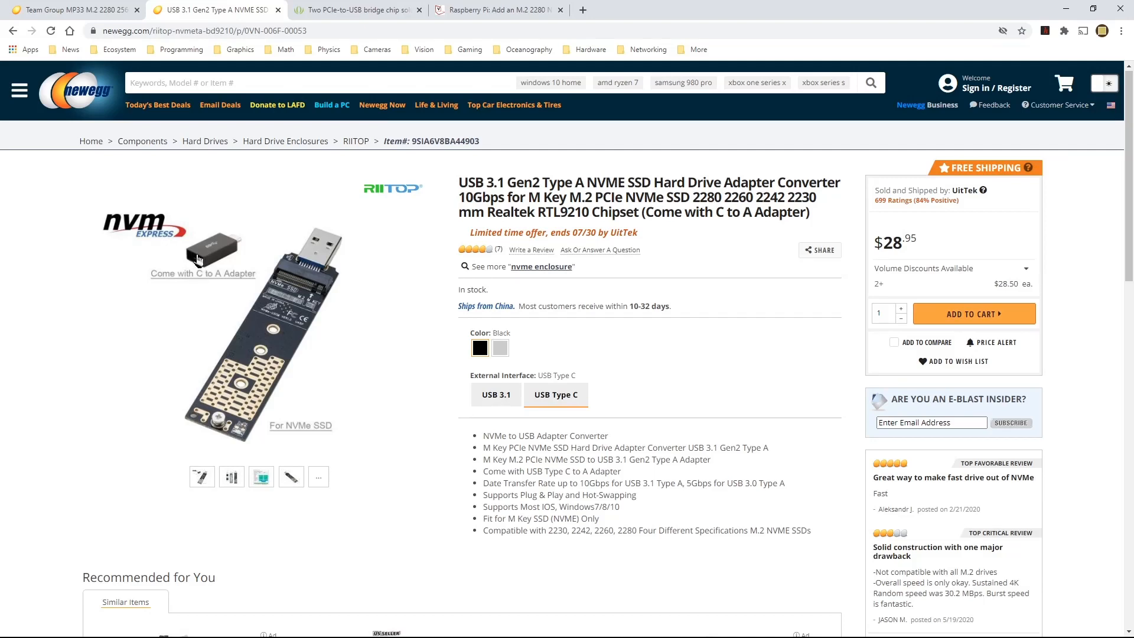
pyautogui.moveTo(185, 296)
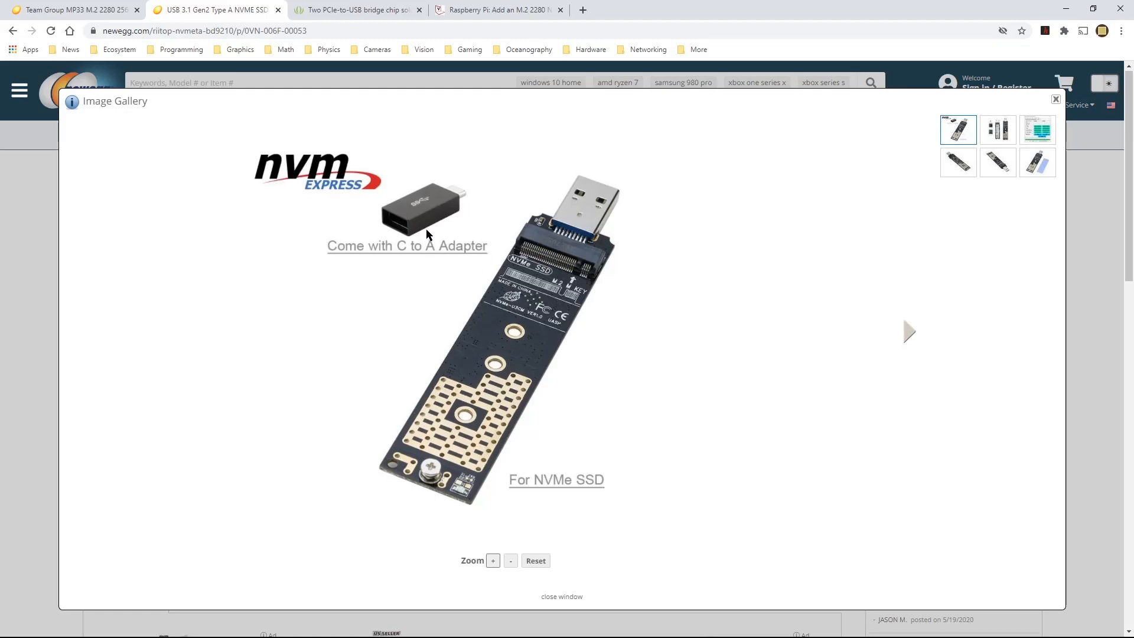
pyautogui.moveTo(434, 207)
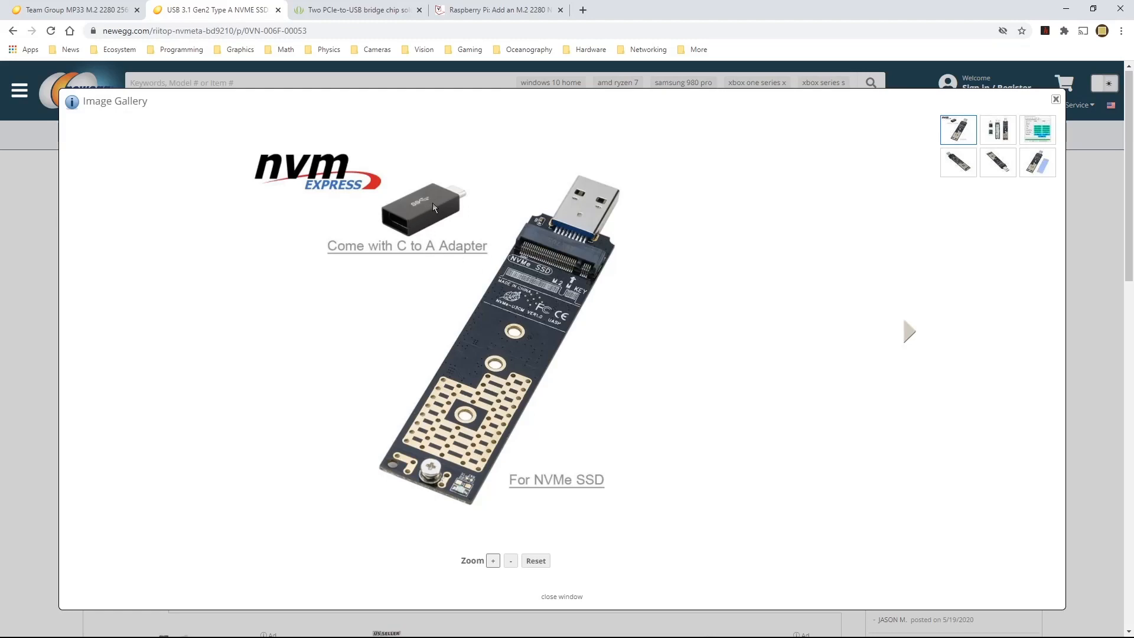
pyautogui.moveTo(432, 210)
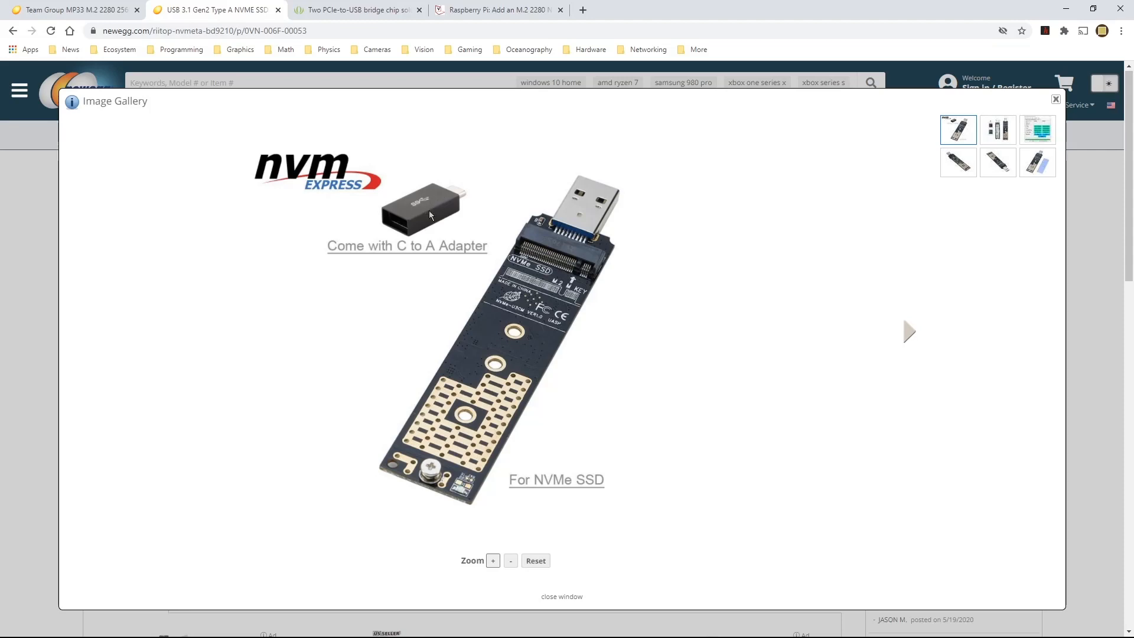
pyautogui.moveTo(480, 224)
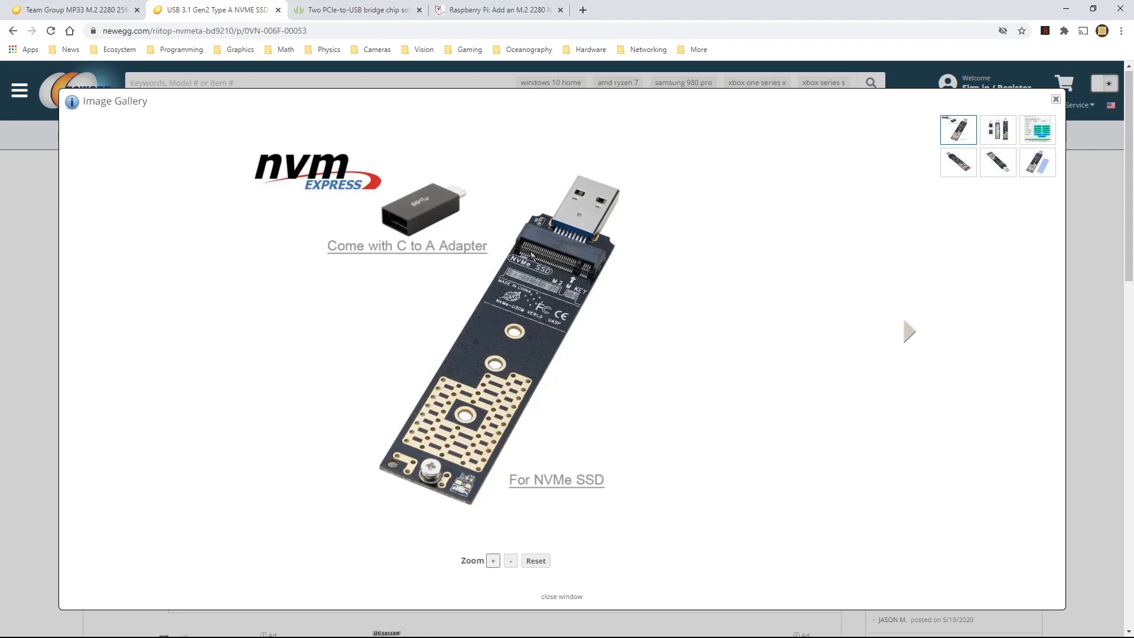
pyautogui.moveTo(584, 216)
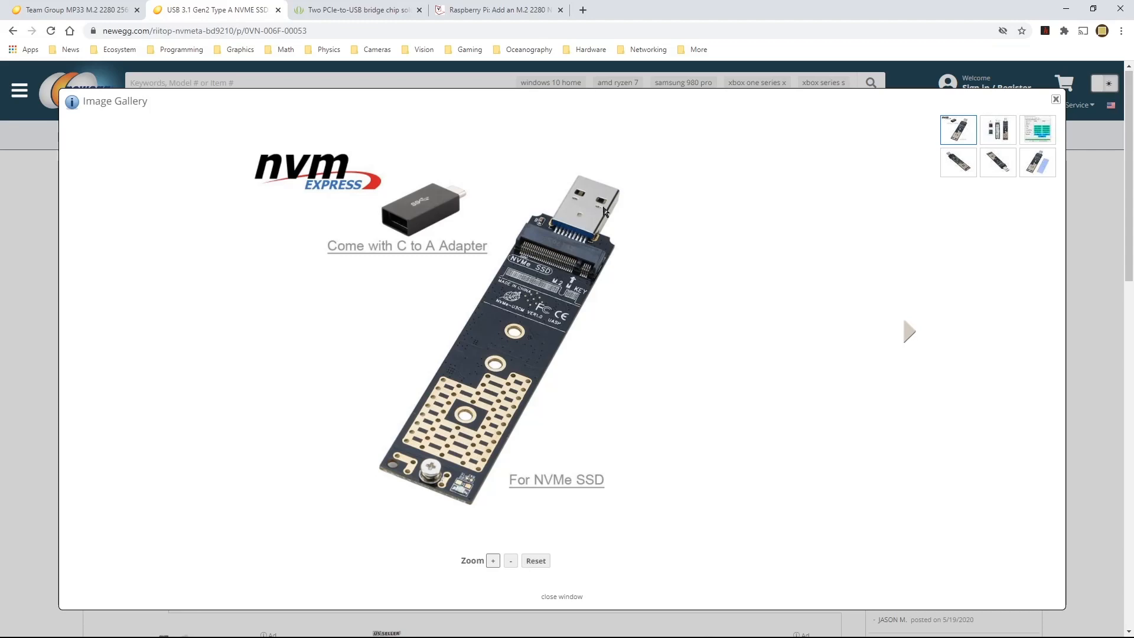
pyautogui.moveTo(598, 212)
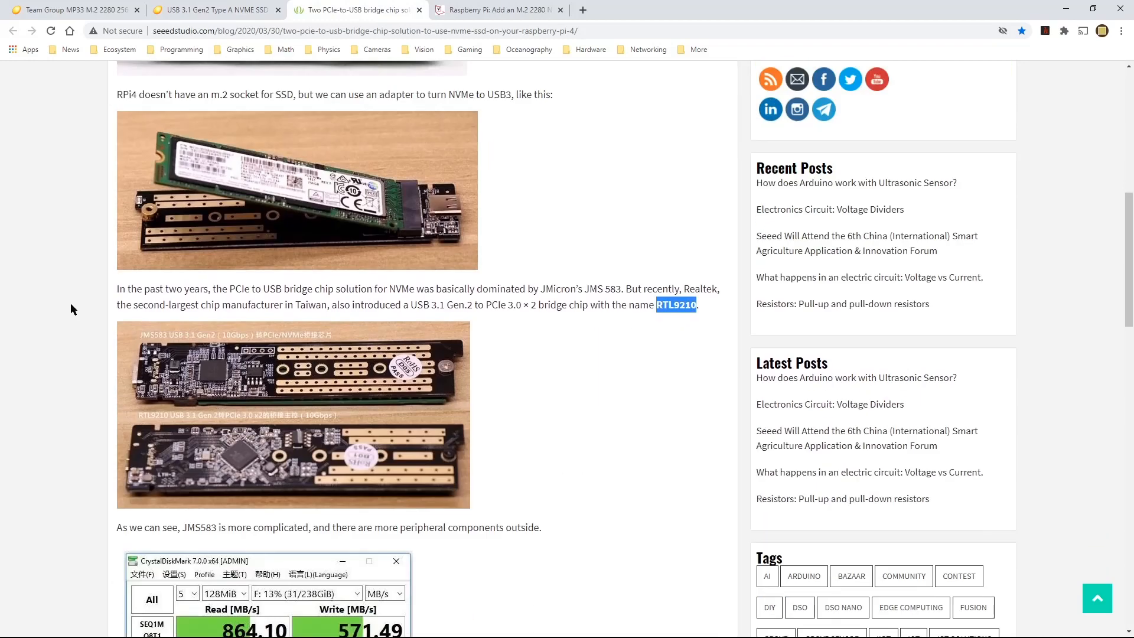
# Scroll through the CrystalDiskMark speed results and conclusion, ending at the board photos
pyautogui.scroll(-3)
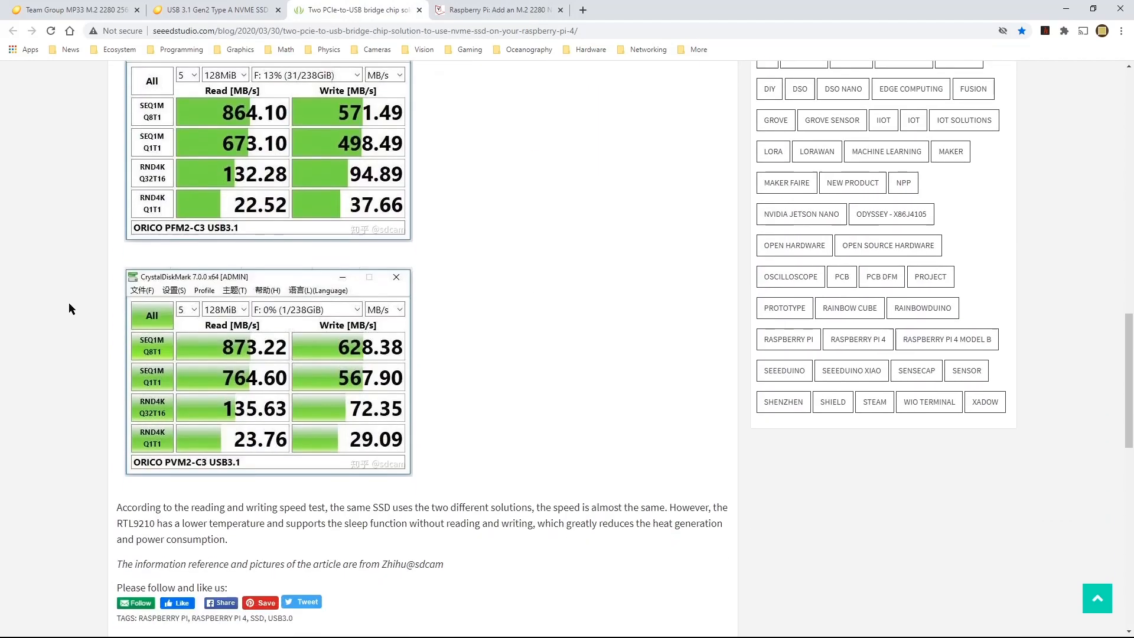
pyautogui.scroll(-3)
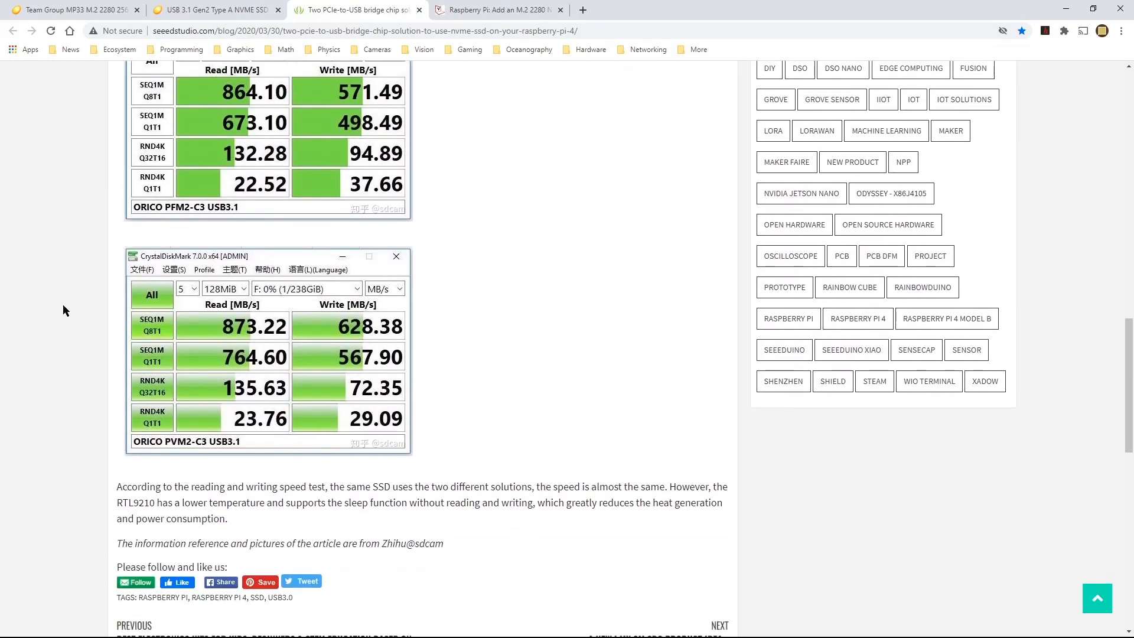
pyautogui.scroll(3)
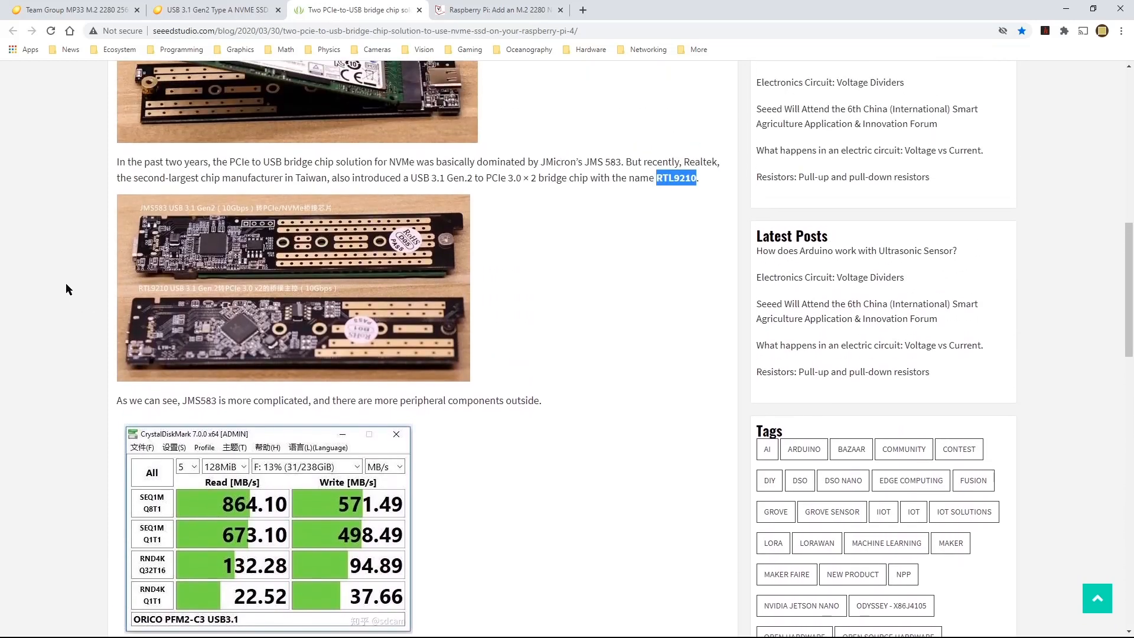
pyautogui.scroll(-3)
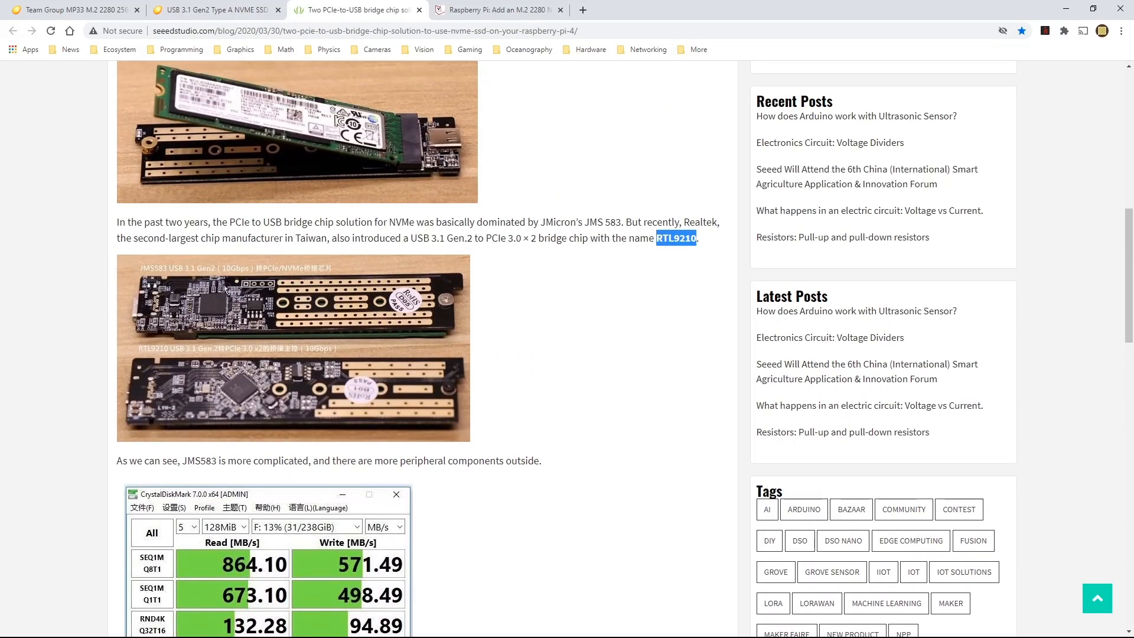
pyautogui.moveTo(592, 300)
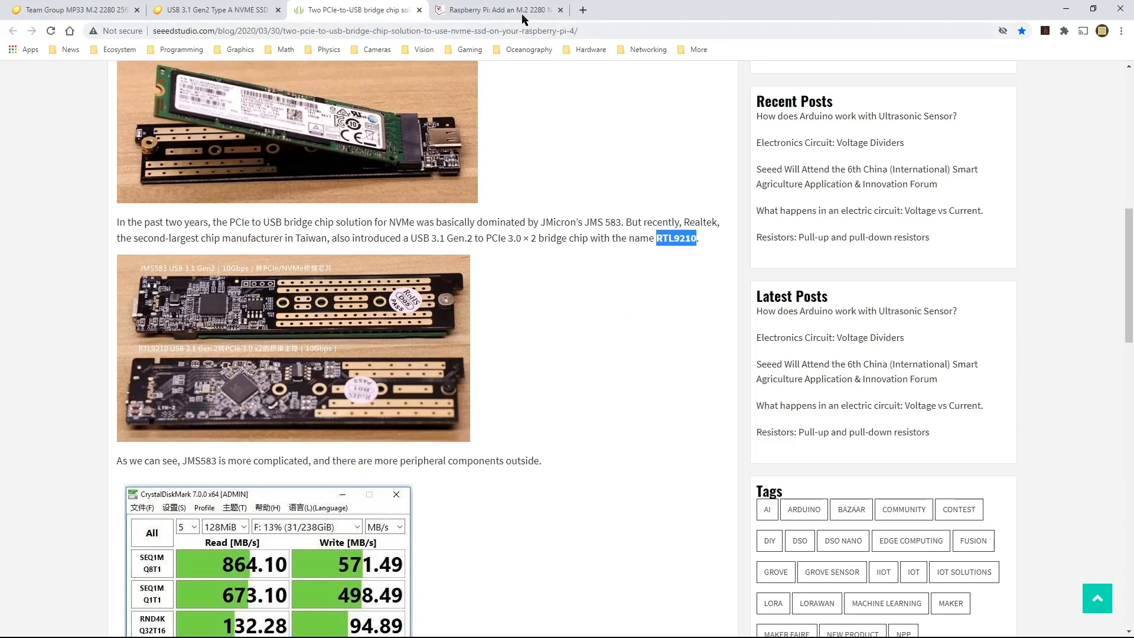
# In the Notebookcheck Raspberry Pi 4 NVMe article, scroll down and select 'RIITOP' in a caption
pyautogui.click(496, 10)
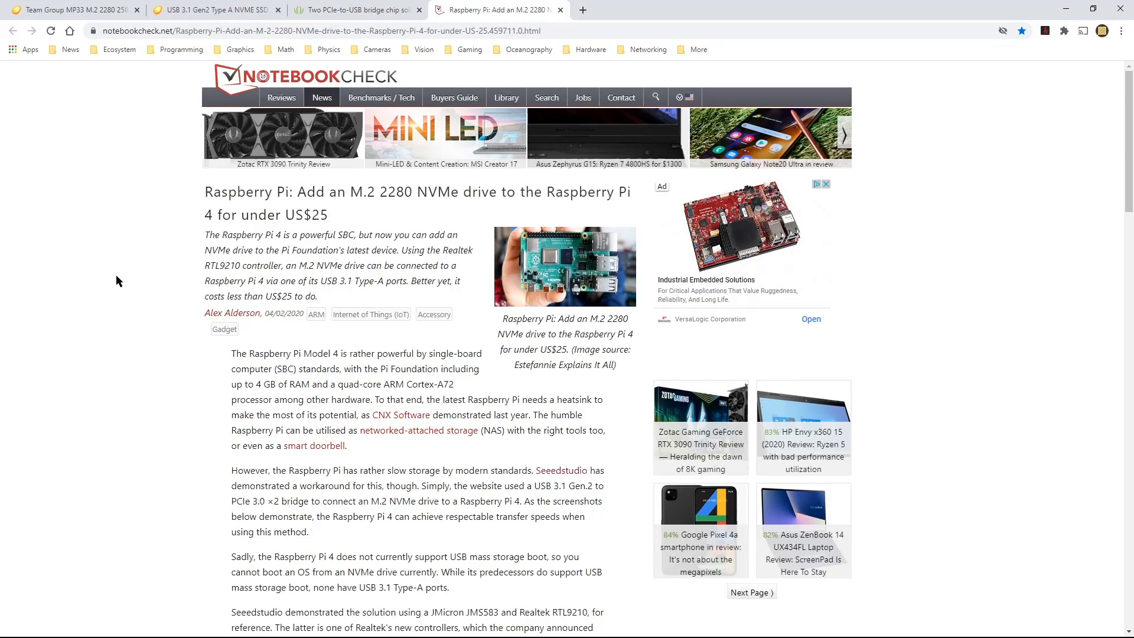
pyautogui.moveTo(342, 231)
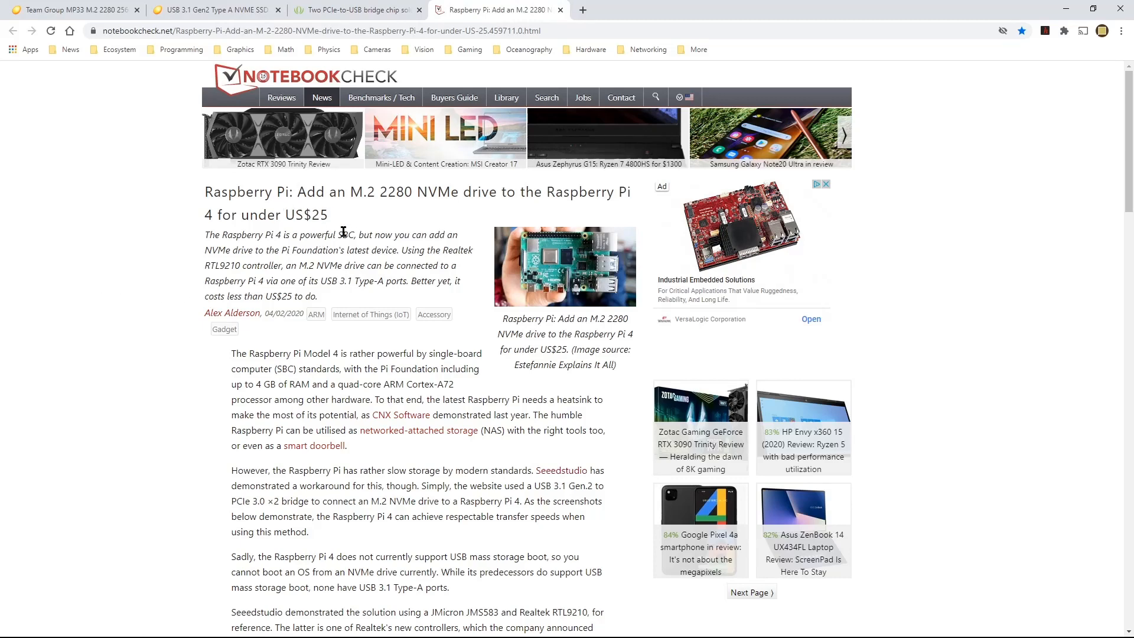
pyautogui.scroll(-3)
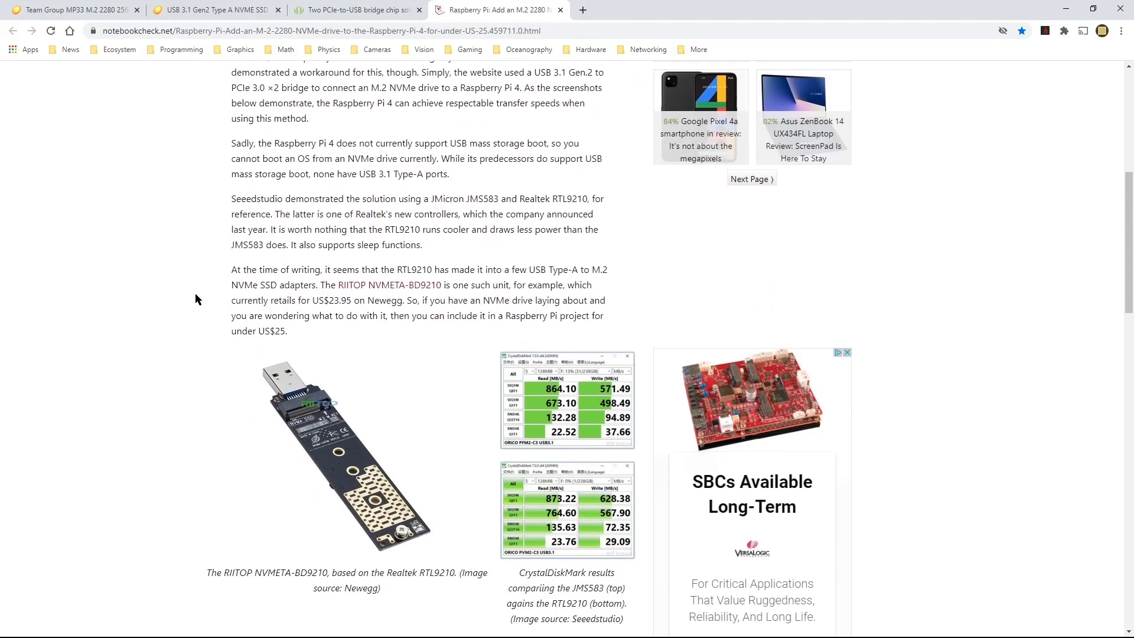
pyautogui.scroll(-3)
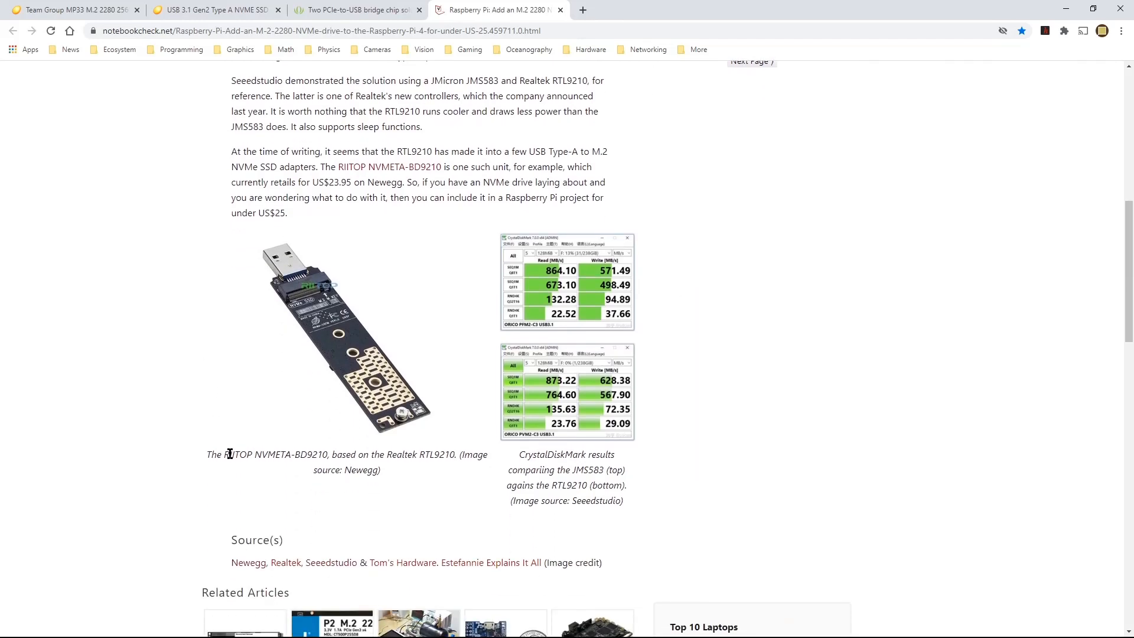
pyautogui.doubleClick(235, 455)
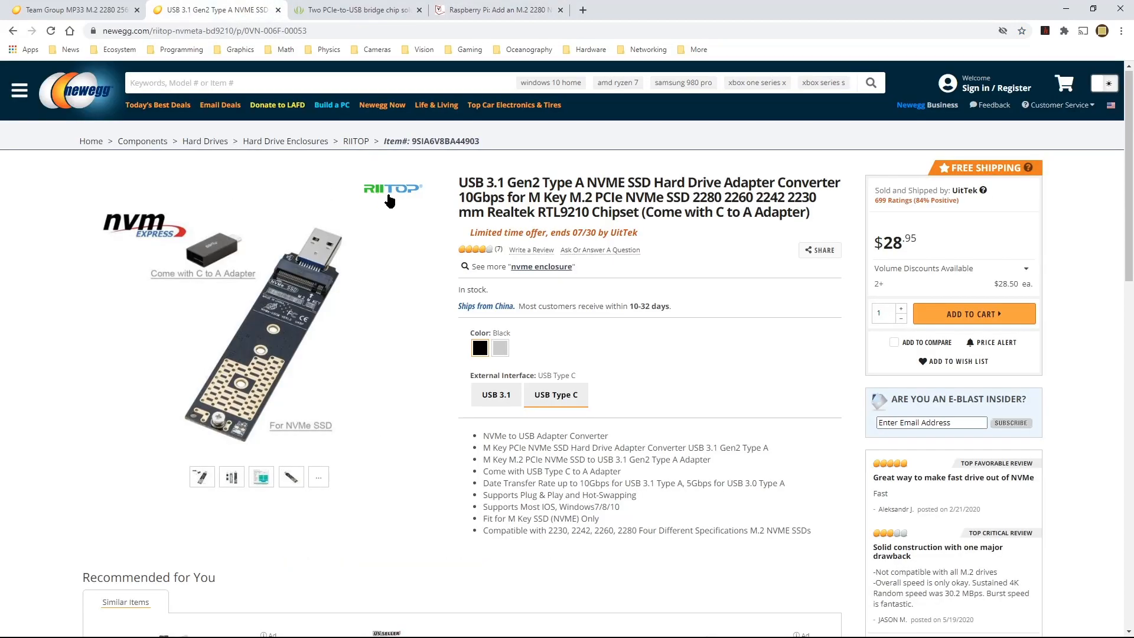
pyautogui.moveTo(420, 206)
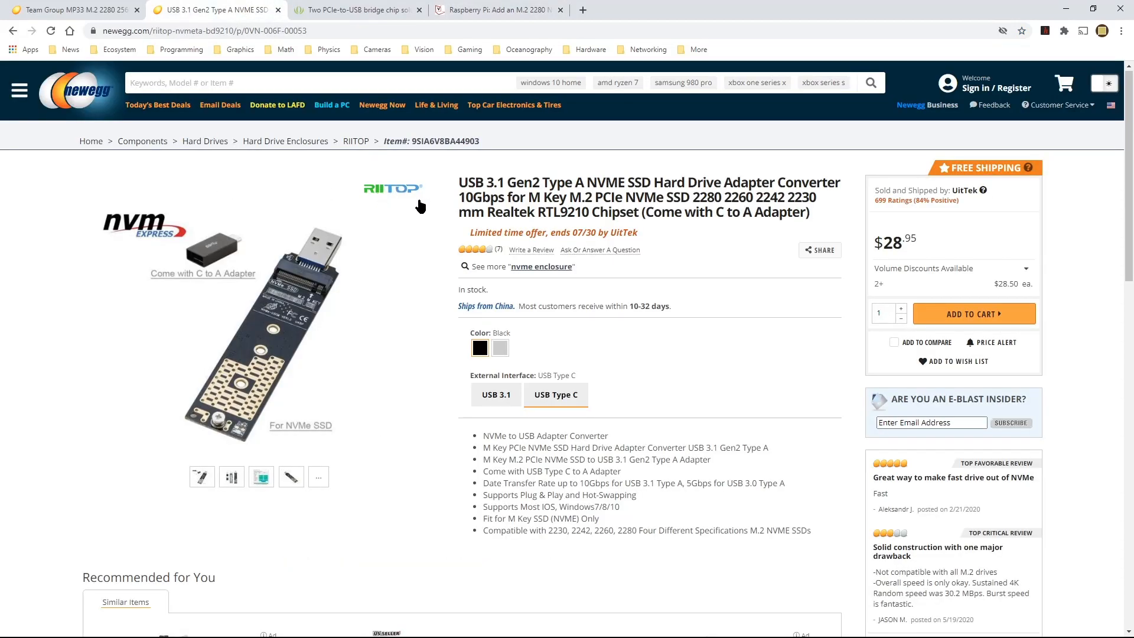
pyautogui.moveTo(412, 201)
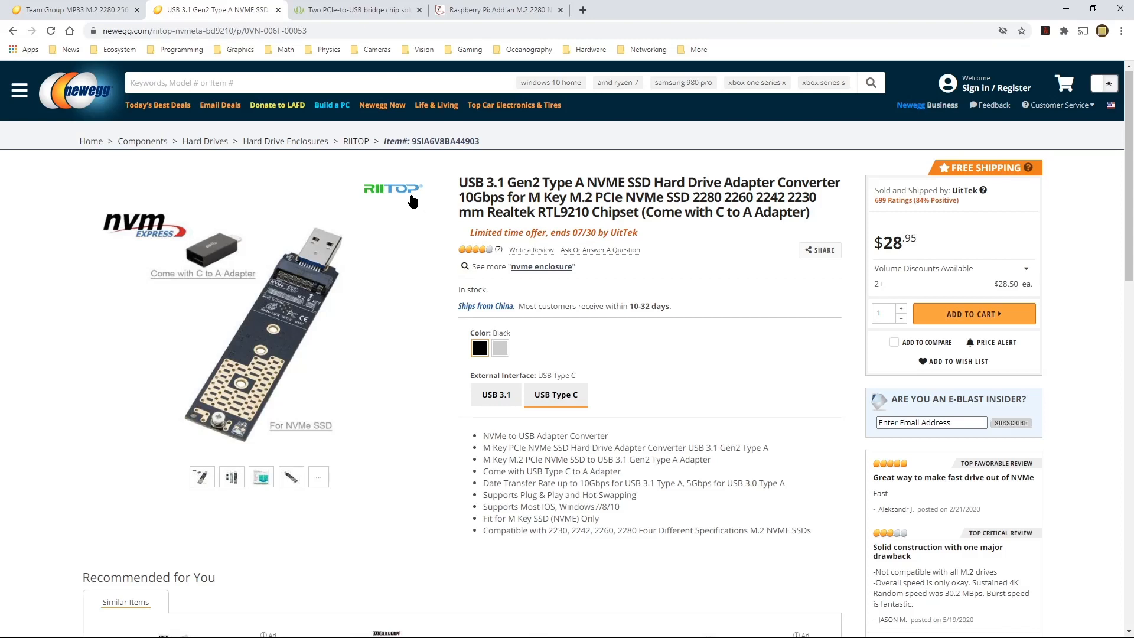